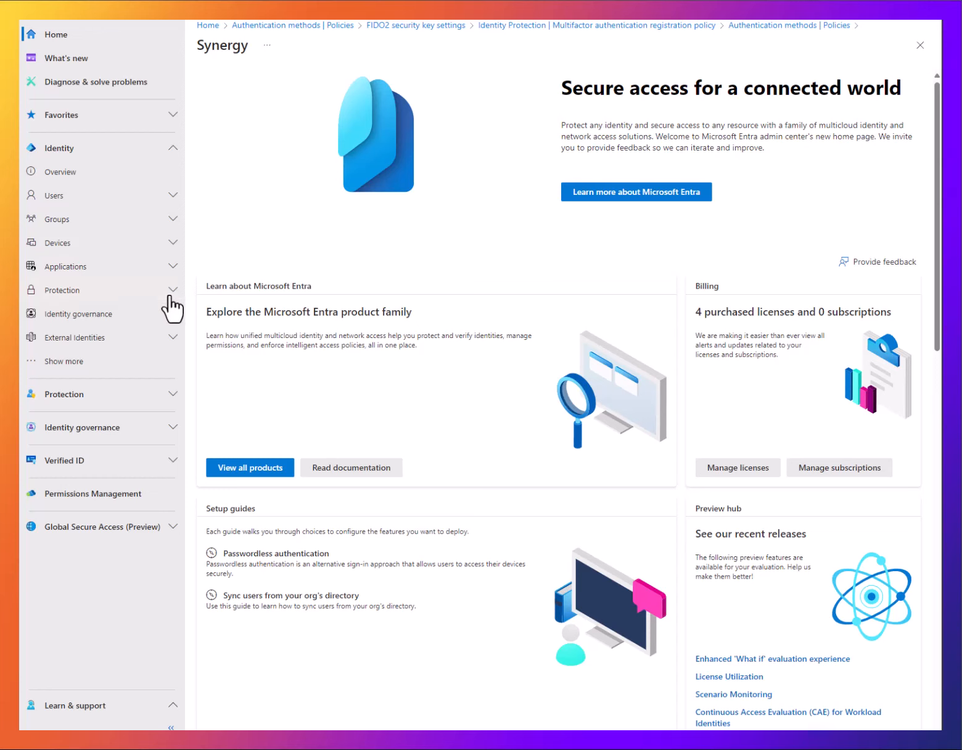
Step: Expand Protection and go to the Authentication methods policies page
{"action": "left_click", "coordinate": [62, 290]}
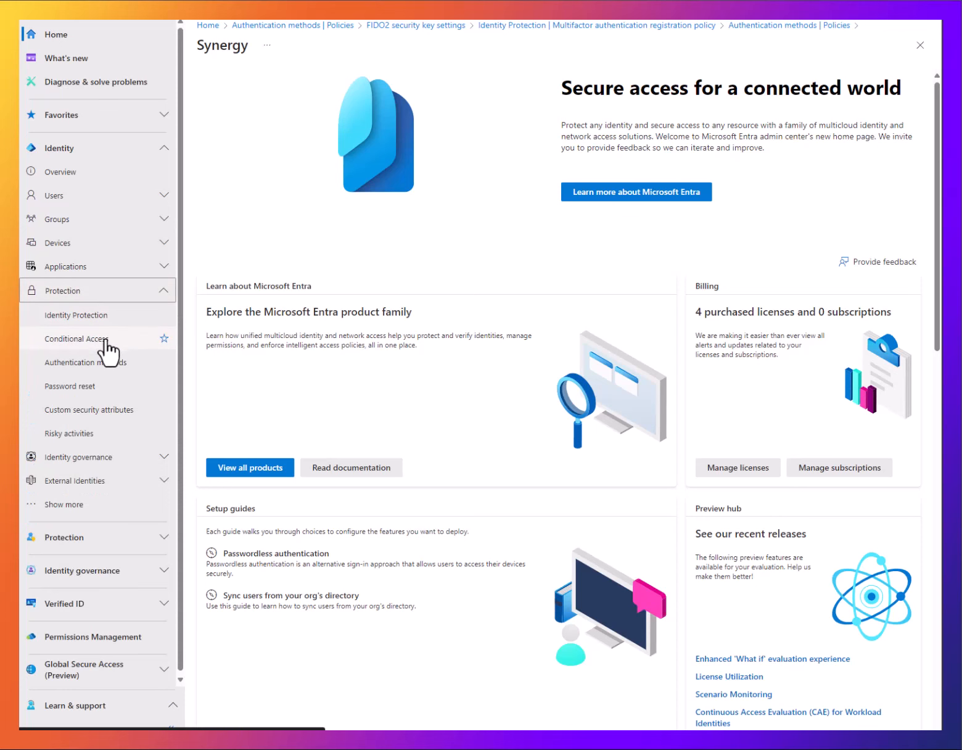
{"action": "left_click", "coordinate": [86, 362]}
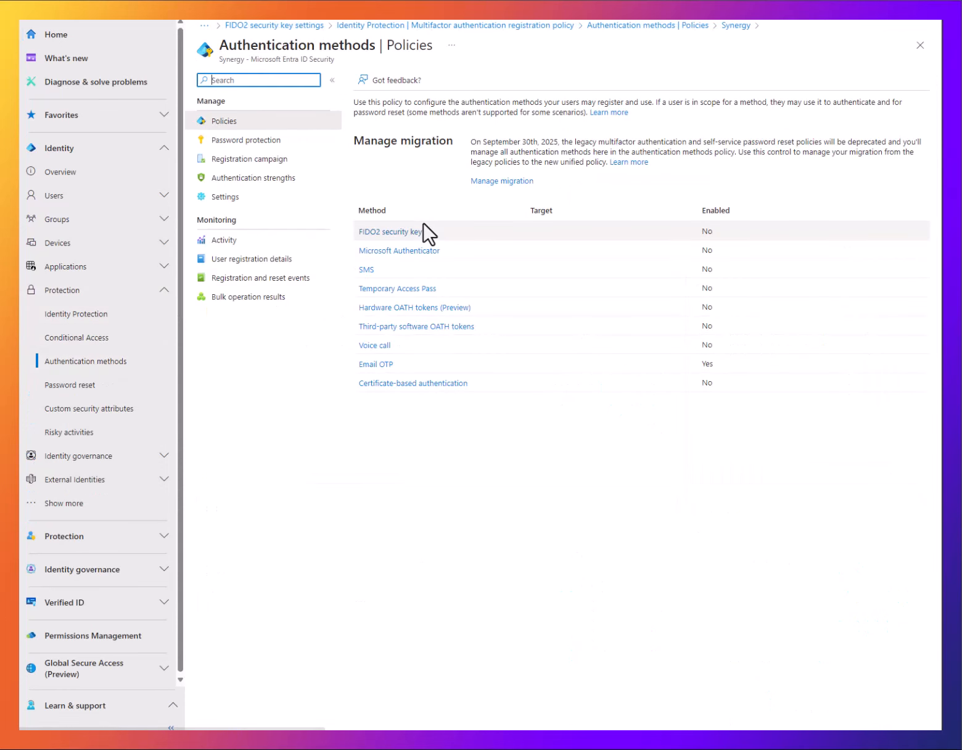
{"action": "mouse_move", "coordinate": [401, 249]}
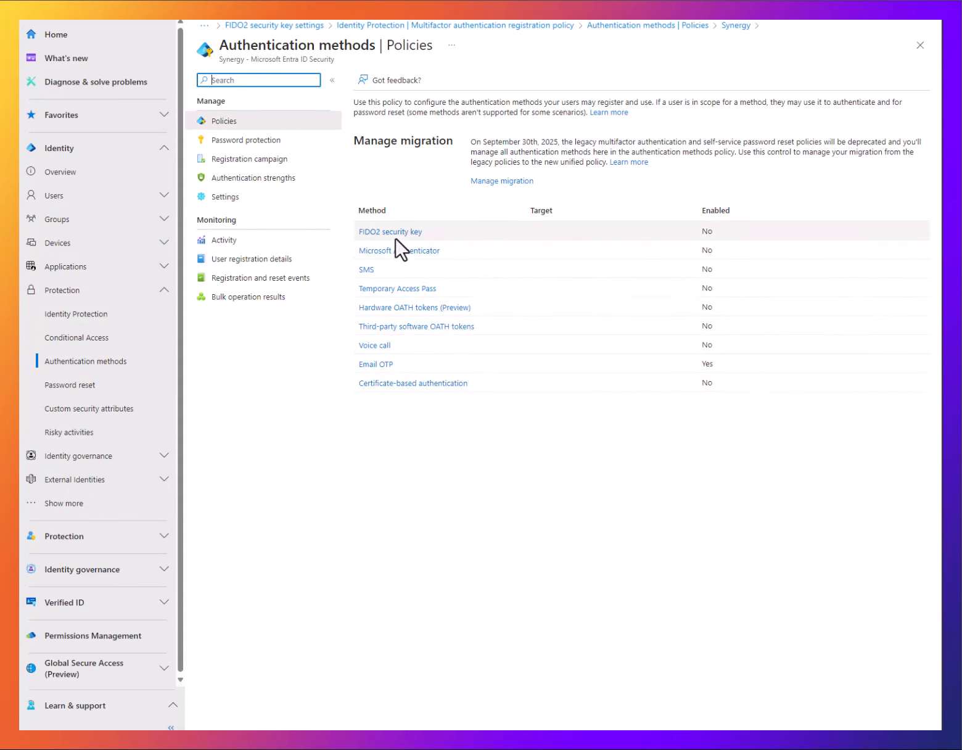
Step: Enable the FIDO2 security key method for All users and view its Configure options
{"action": "left_click", "coordinate": [390, 231]}
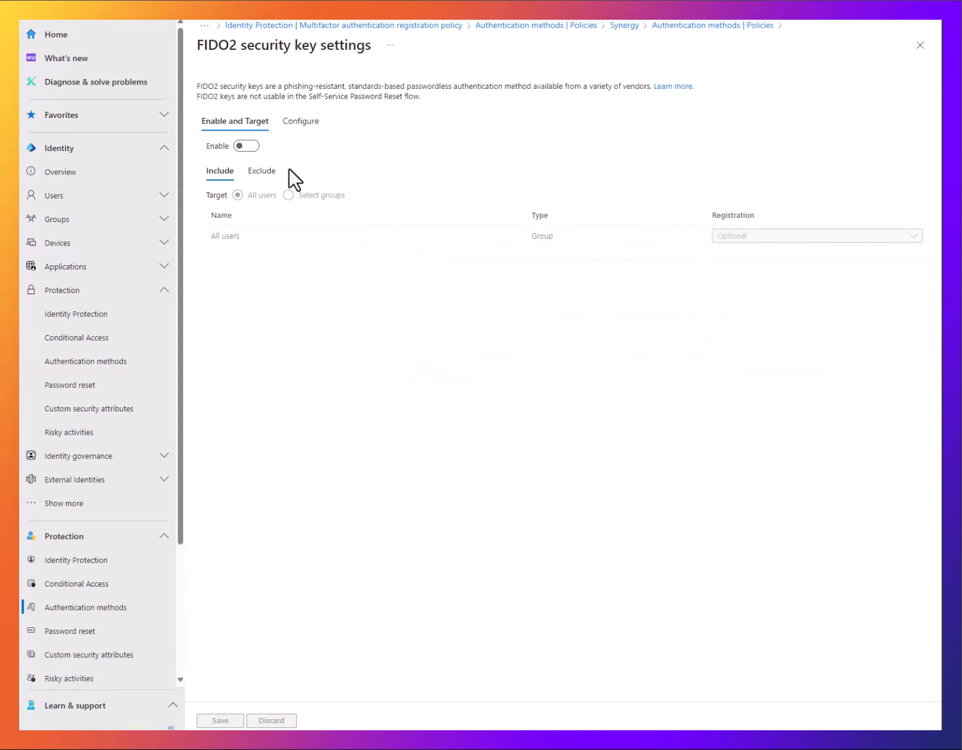
{"action": "left_click", "coordinate": [244, 146]}
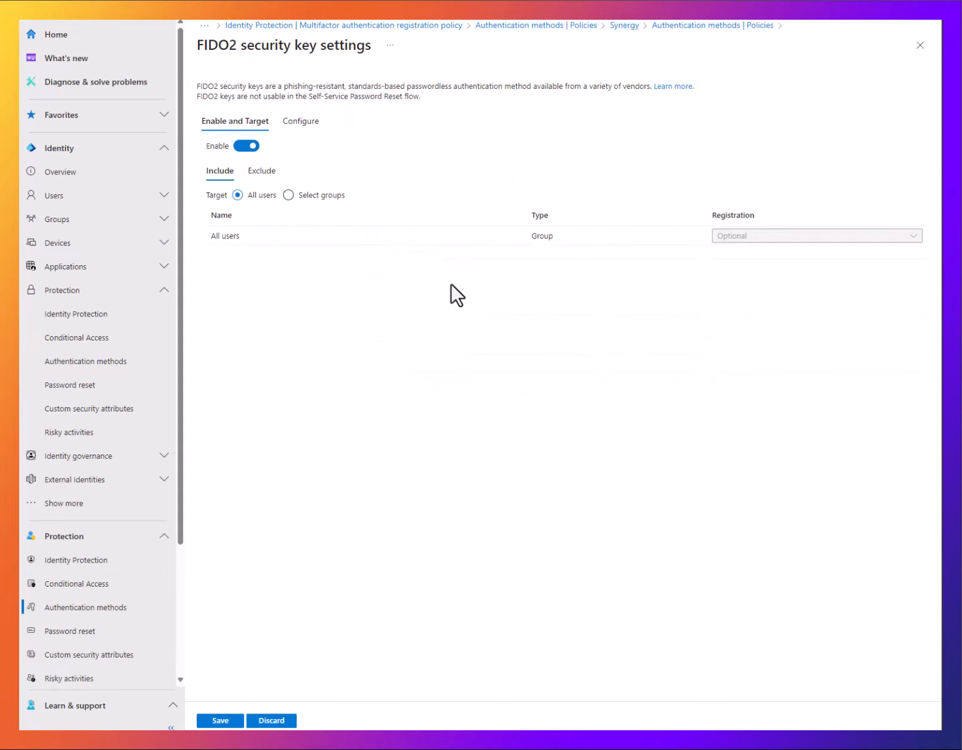
{"action": "left_click", "coordinate": [301, 121]}
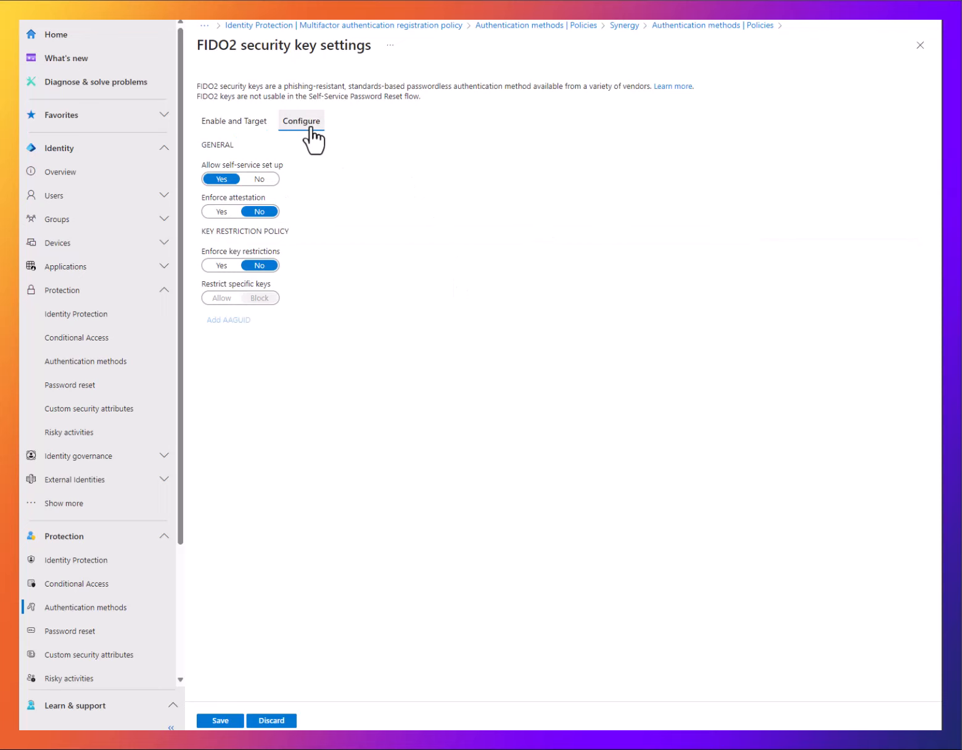
{"action": "left_click", "coordinate": [301, 120]}
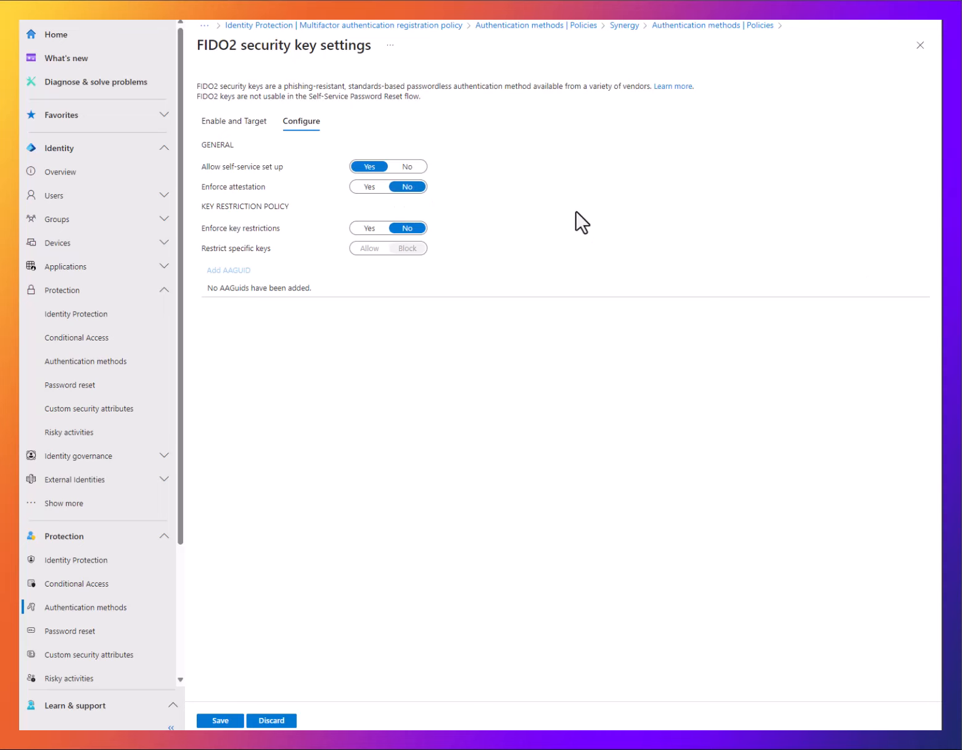
{"action": "mouse_move", "coordinate": [590, 225]}
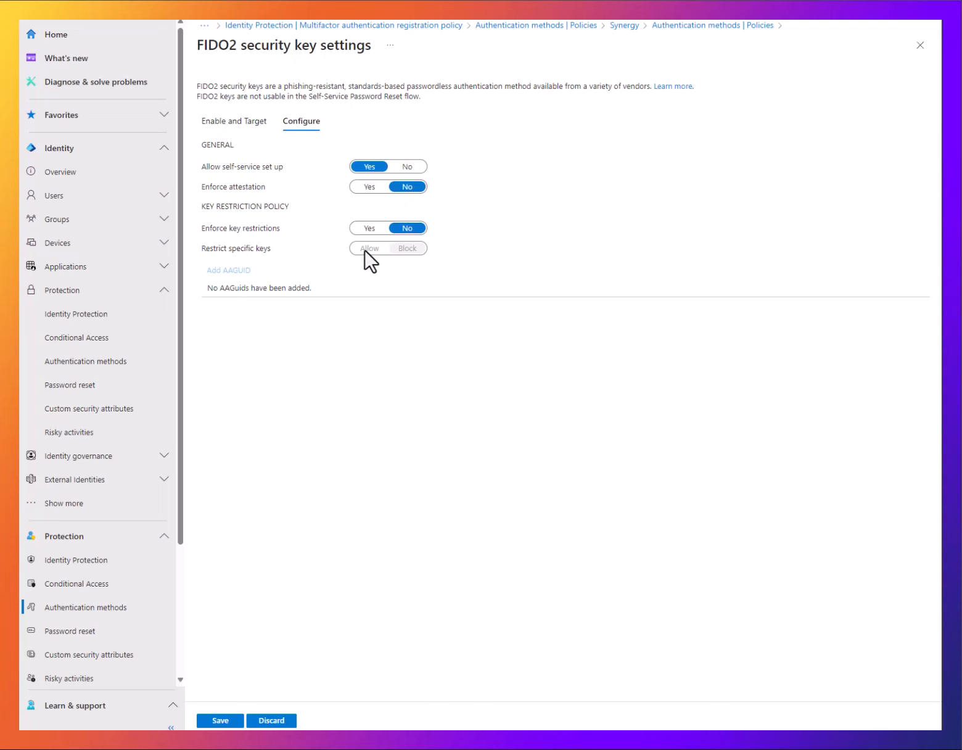
Step: Set Enforce key restrictions to Yes and Restrict specific keys to Allow, then begin Add AAGUID
{"action": "left_click", "coordinate": [369, 228]}
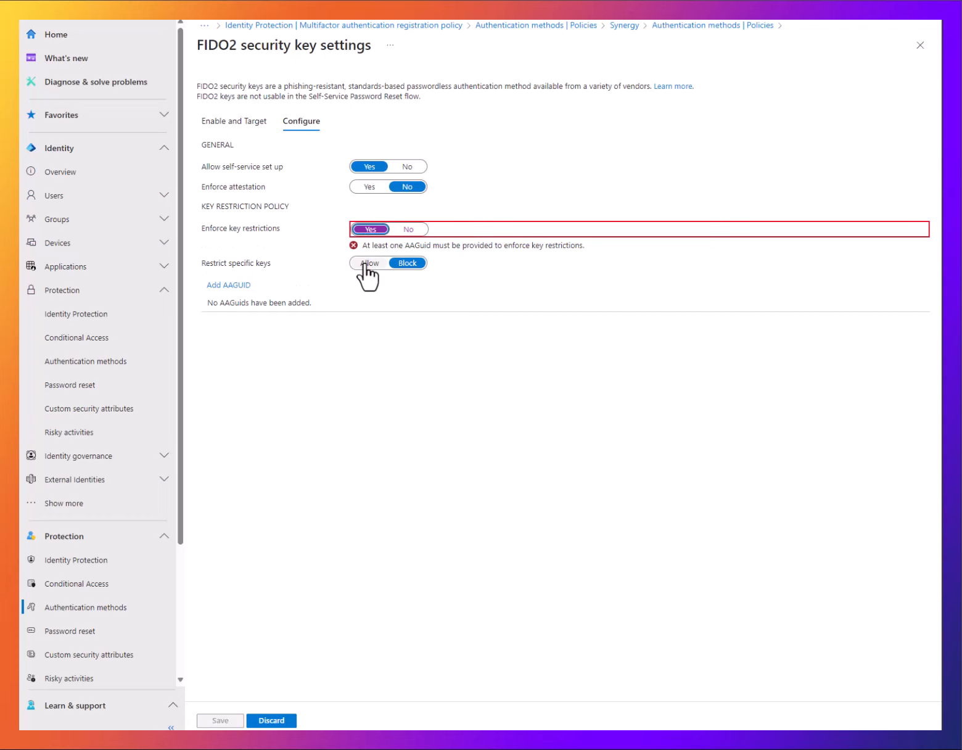
{"action": "left_click", "coordinate": [369, 263]}
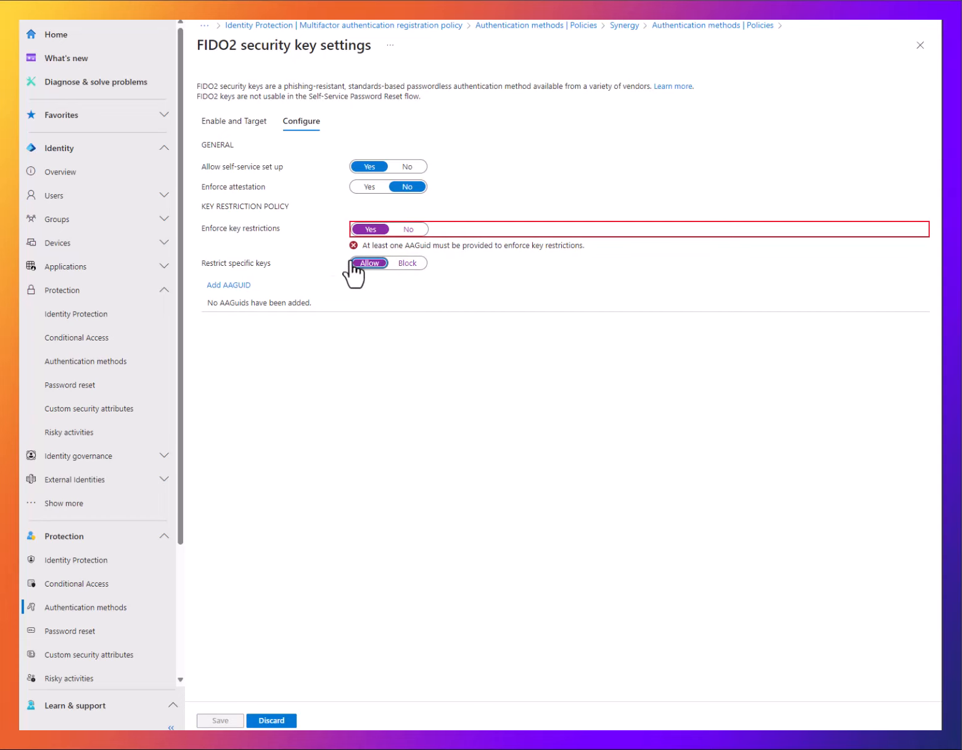
{"action": "left_click", "coordinate": [228, 284]}
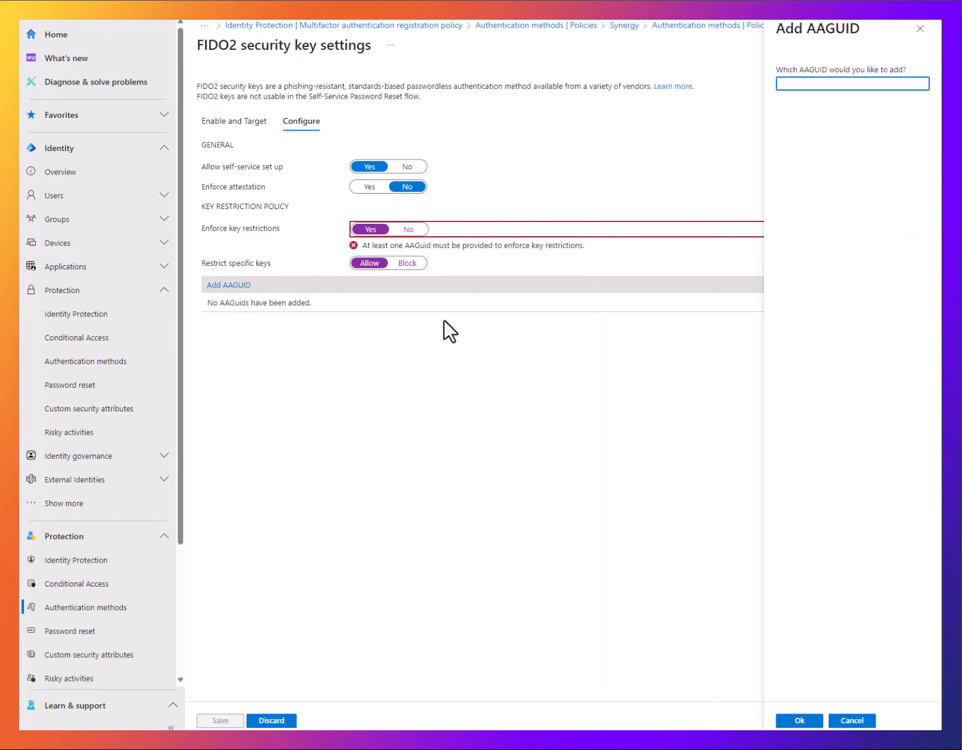
{"action": "mouse_move", "coordinate": [480, 330]}
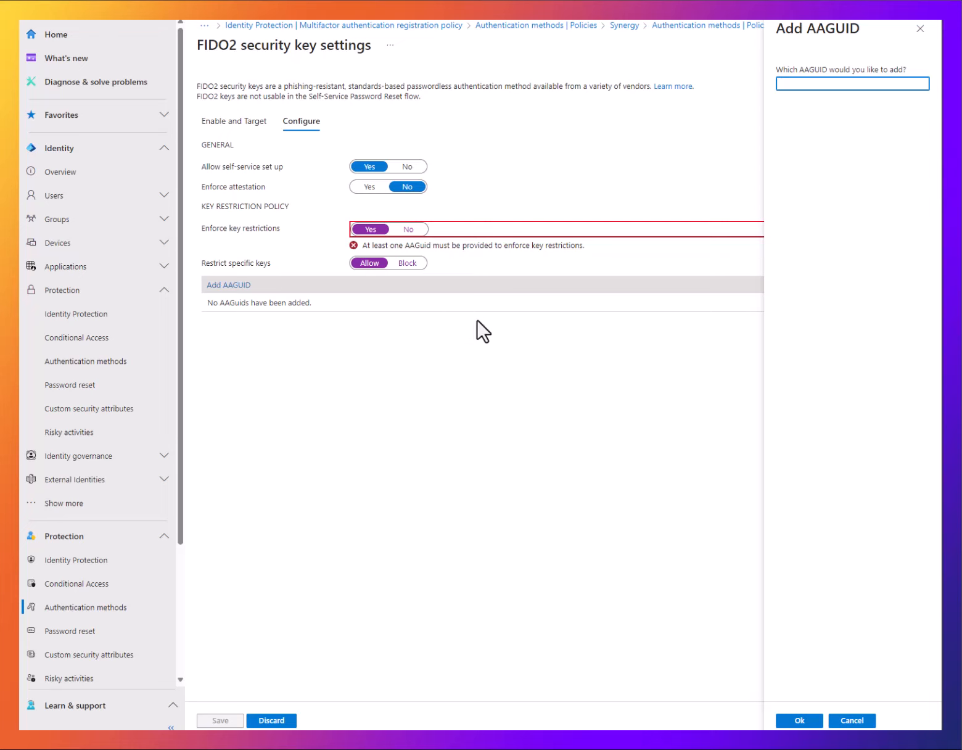
{"action": "mouse_move", "coordinate": [489, 325]}
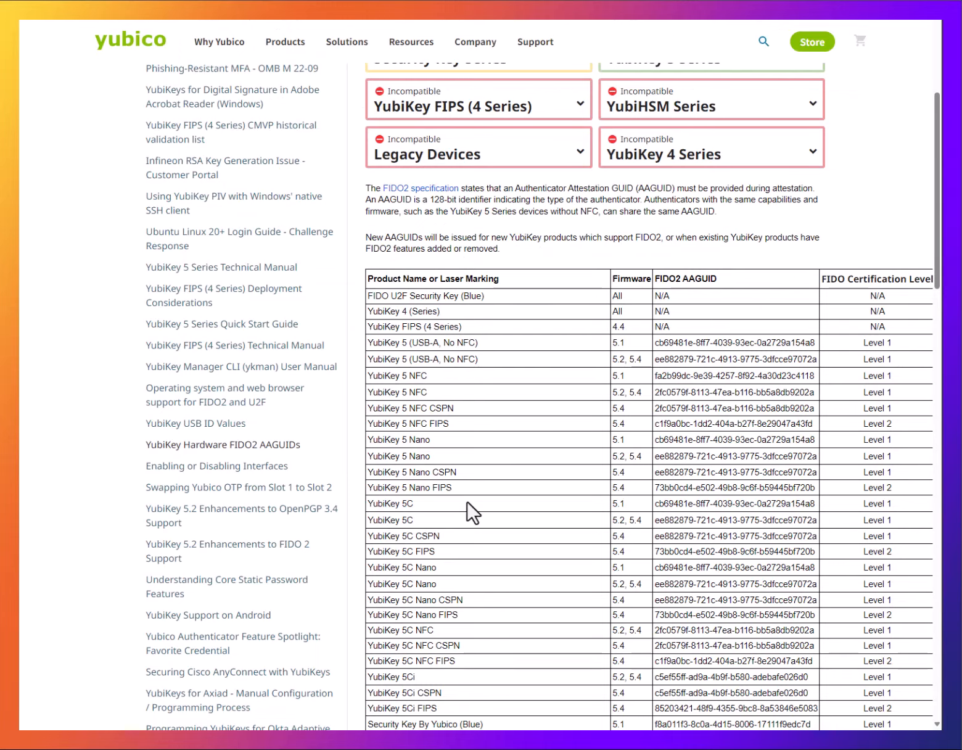
Step: Select and copy the YubiKey 5Ci AAGUID from Yubico's FIDO2 AAGUID table
{"action": "double_click", "coordinate": [735, 676]}
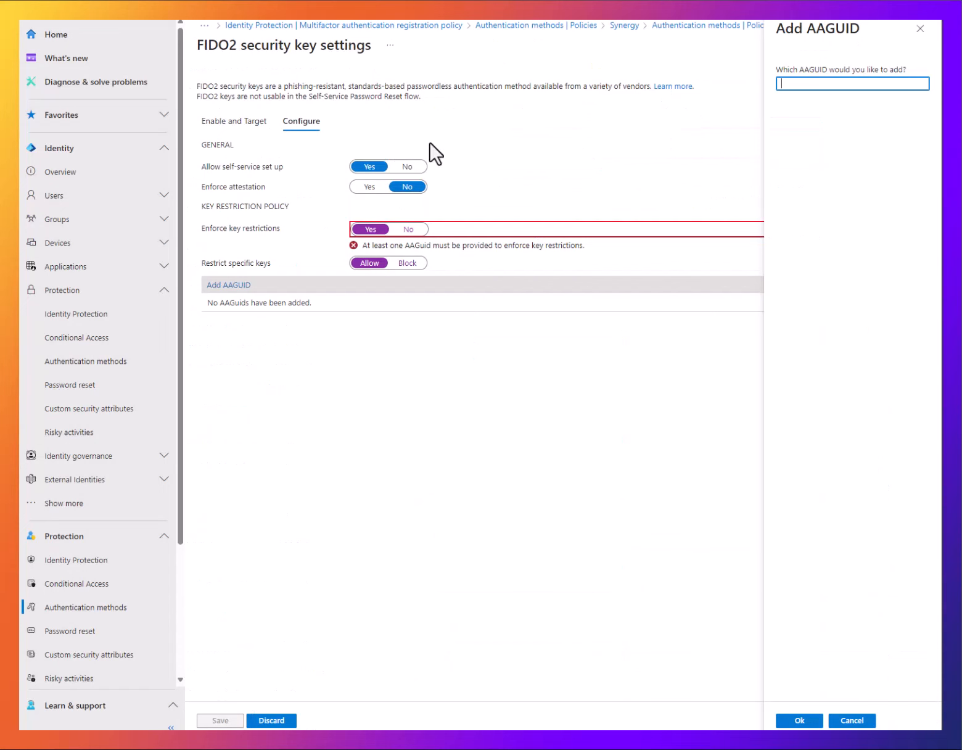
Step: Add AAGUID c5ef55ff-ad9a-4b9f-b580-adebafe026d0 to the allow list and save the FIDO2 policy
{"action": "type", "text": "c5ef55ff-ad9a-4b9f-b580-adebafe026d0"}
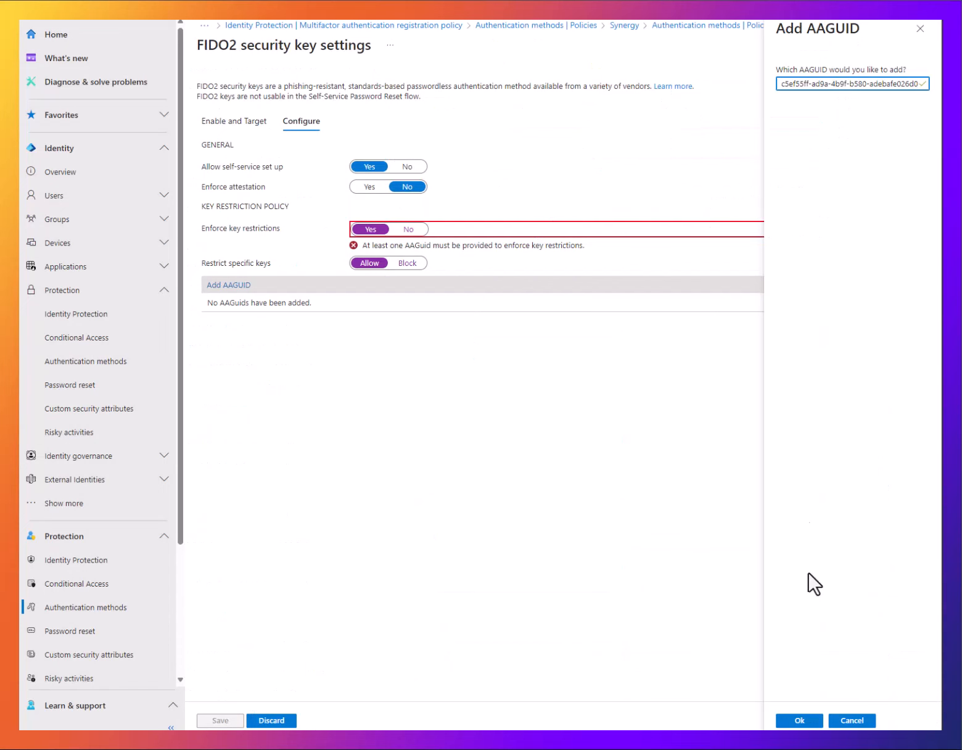
{"action": "left_click", "coordinate": [798, 720]}
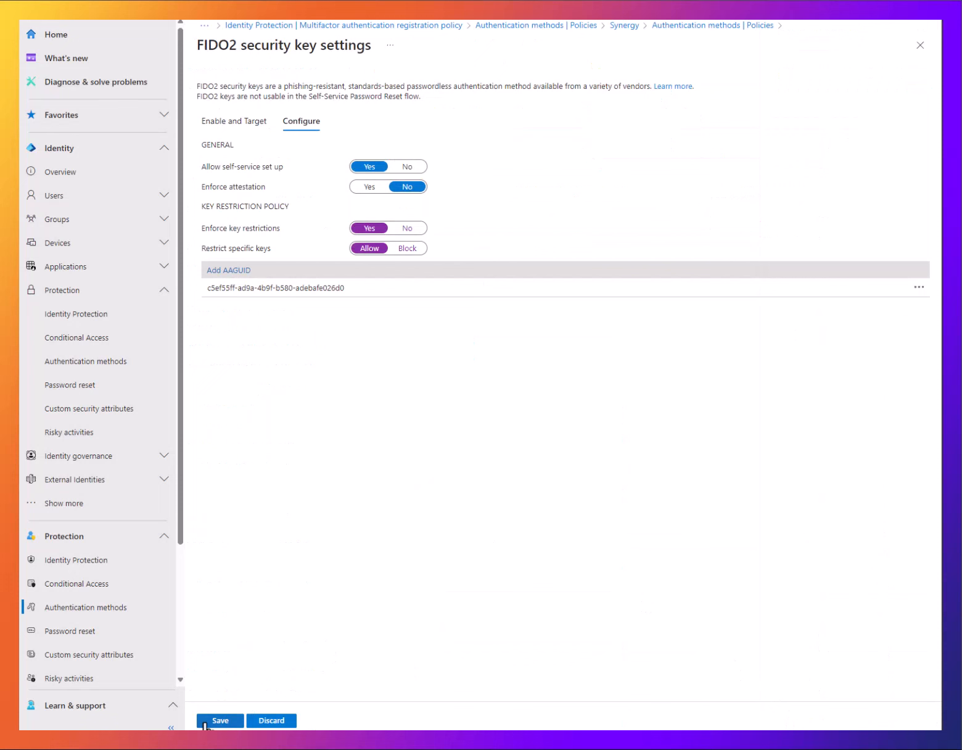
{"action": "left_click", "coordinate": [220, 720]}
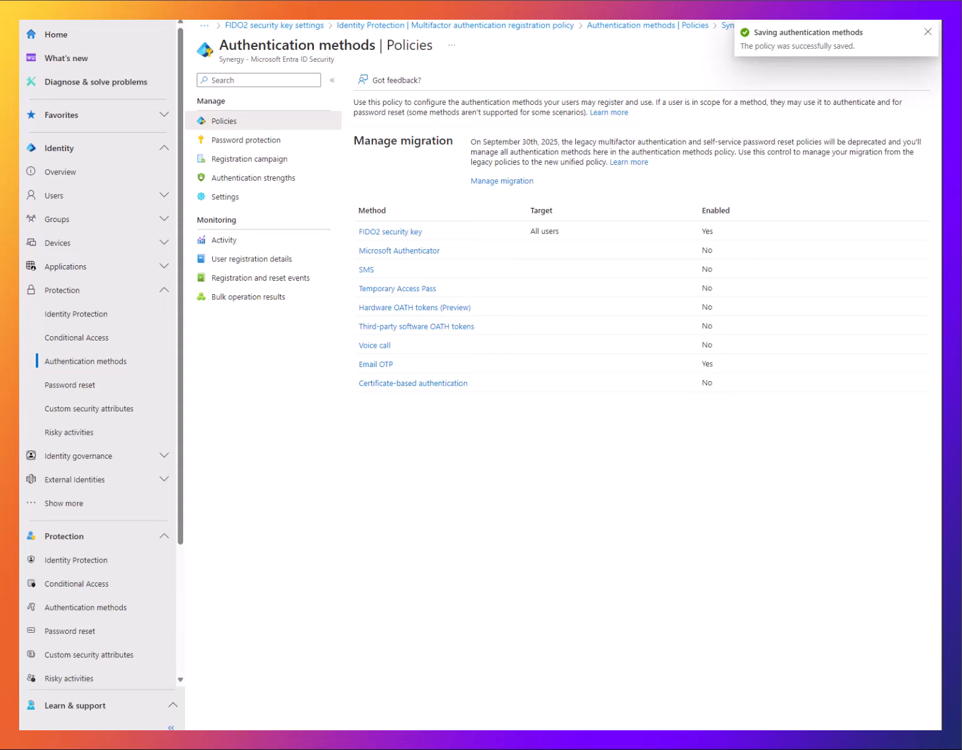
{"action": "left_click", "coordinate": [928, 32]}
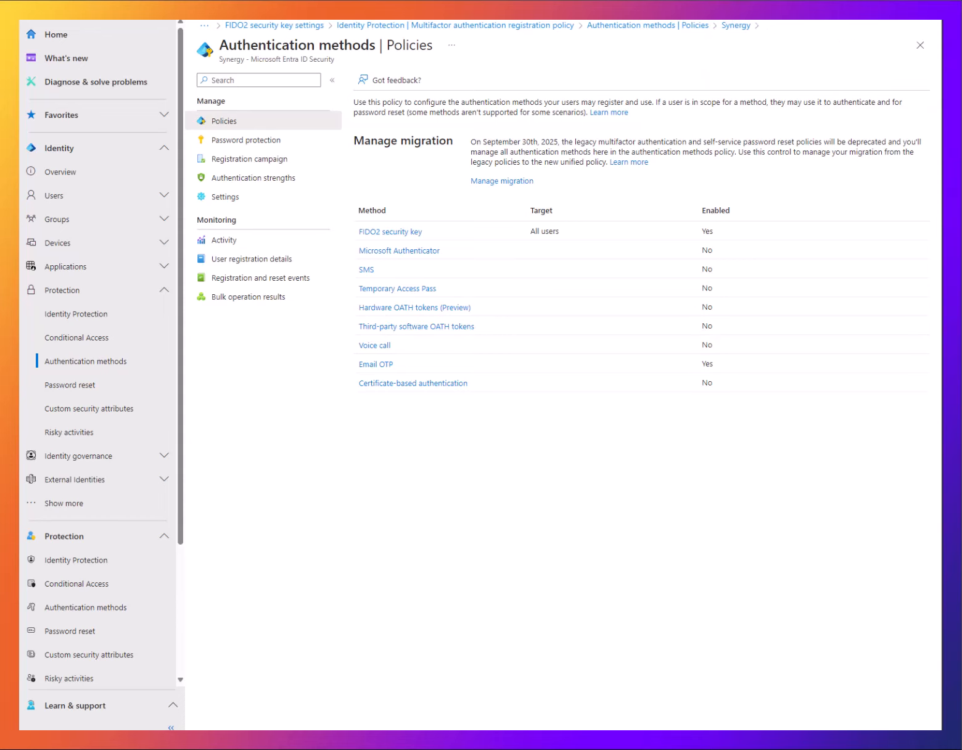
{"action": "mouse_move", "coordinate": [810, 310]}
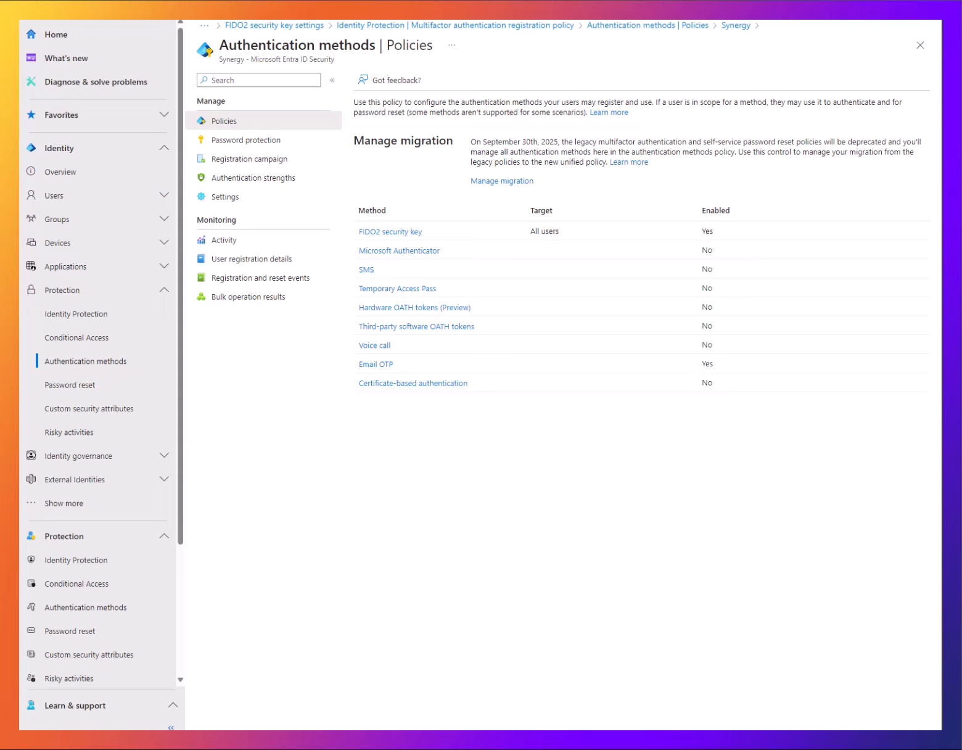
{"action": "mouse_move", "coordinate": [487, 393]}
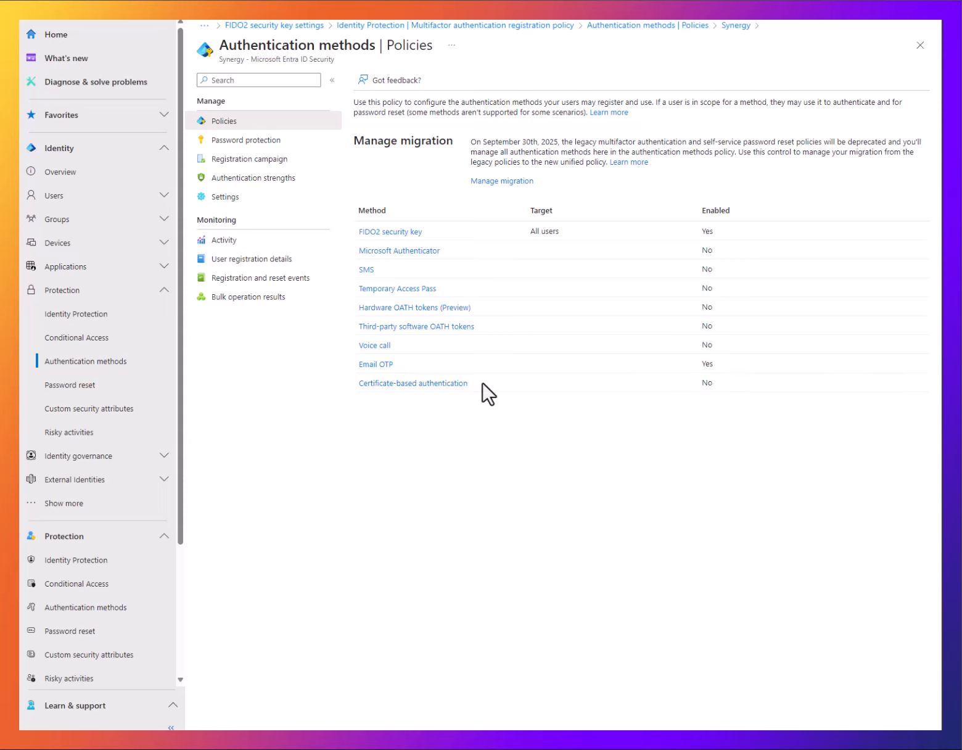
{"action": "mouse_move", "coordinate": [69, 385]}
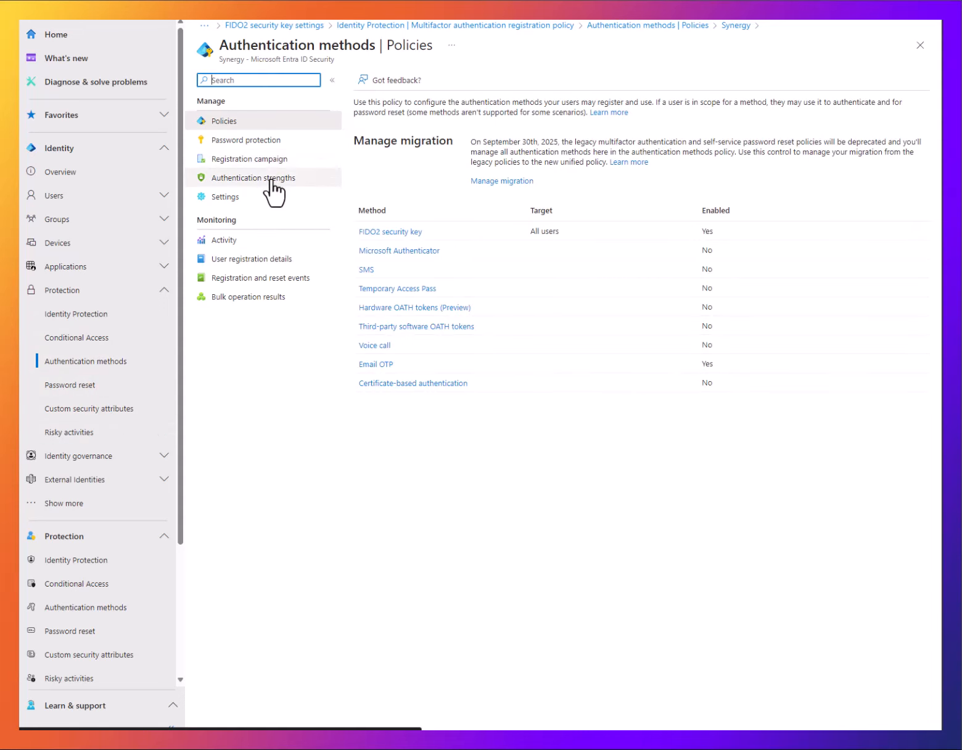
Step: Start a new authentication strength named 'Passkeys' with Passkeys (FIDO2) checked
{"action": "left_click", "coordinate": [253, 178]}
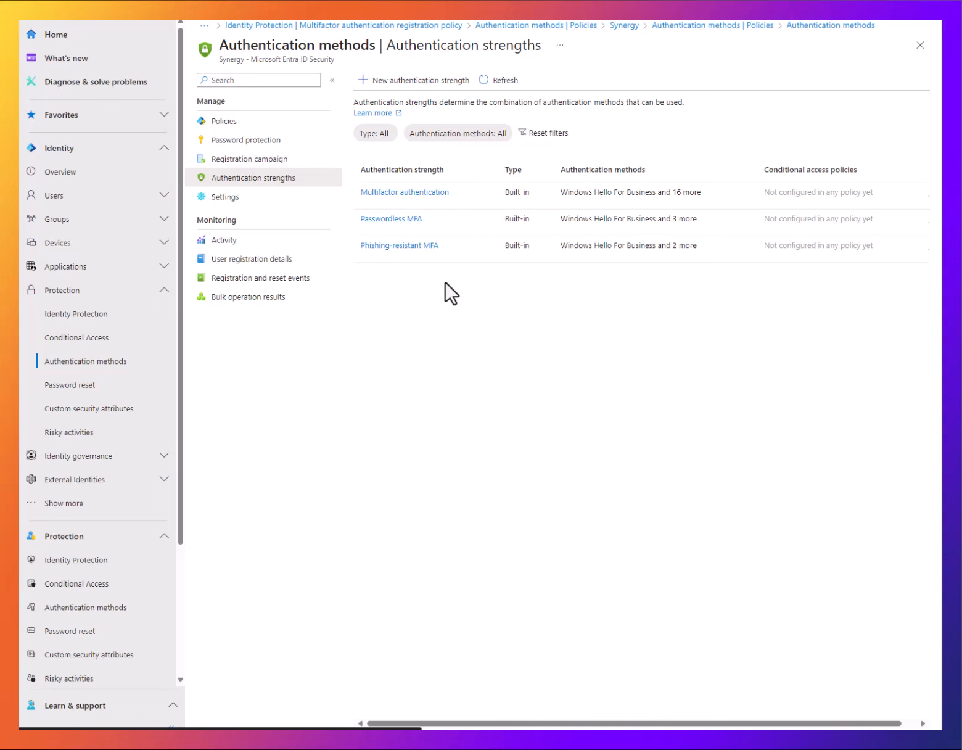
{"action": "left_click", "coordinate": [413, 79]}
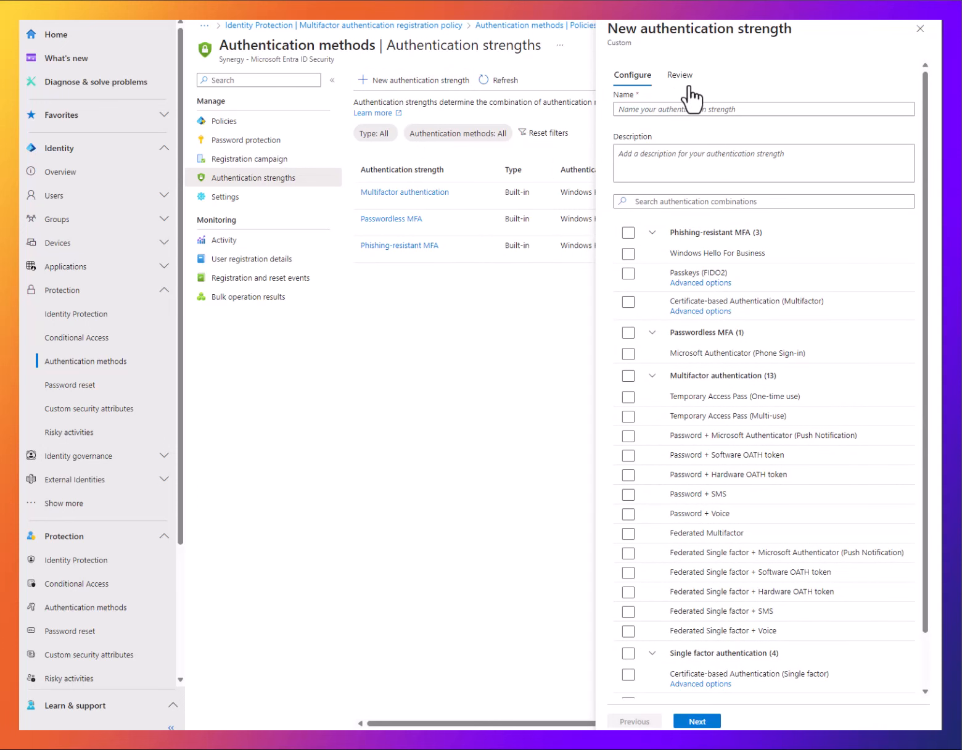
{"action": "left_click", "coordinate": [763, 109]}
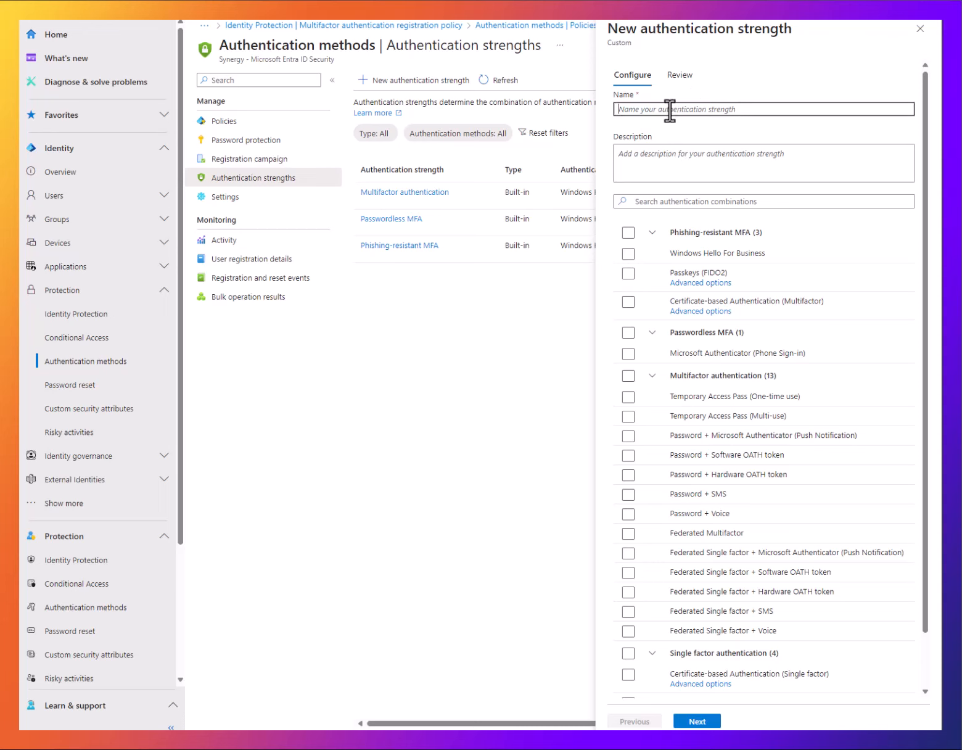
{"action": "type", "text": "Passkeys"}
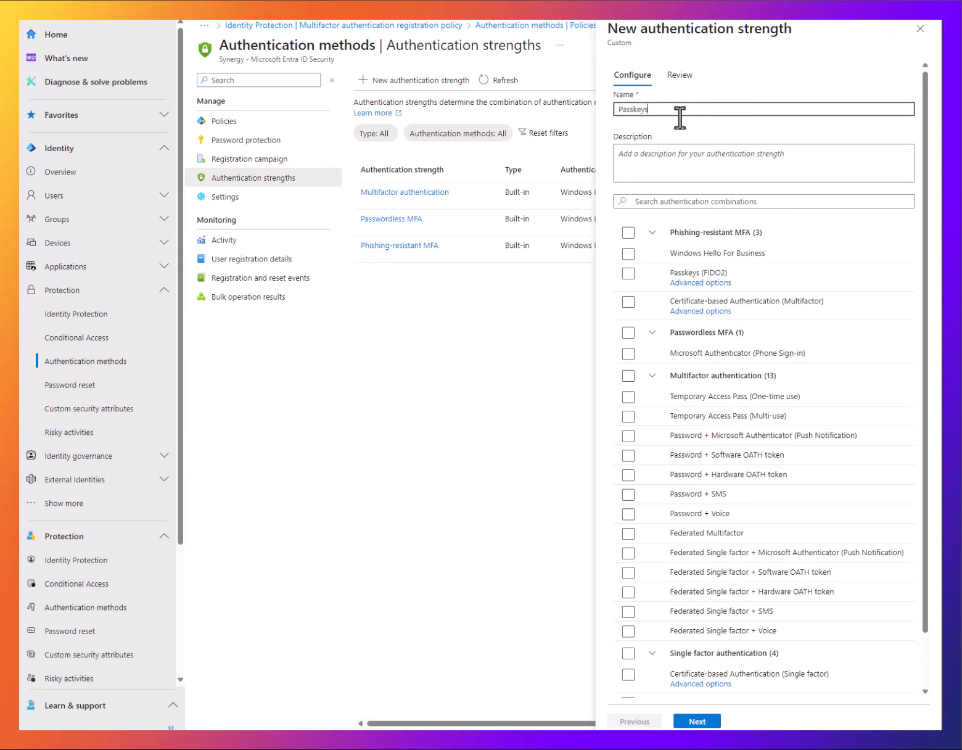
{"action": "mouse_move", "coordinate": [662, 299]}
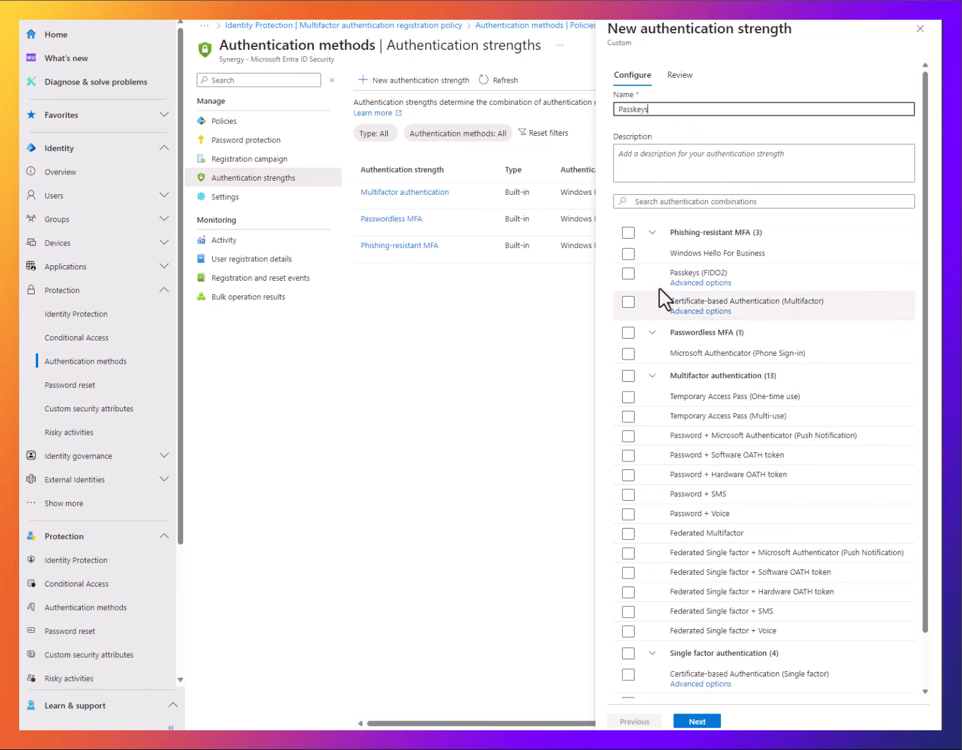
{"action": "left_click", "coordinate": [628, 272]}
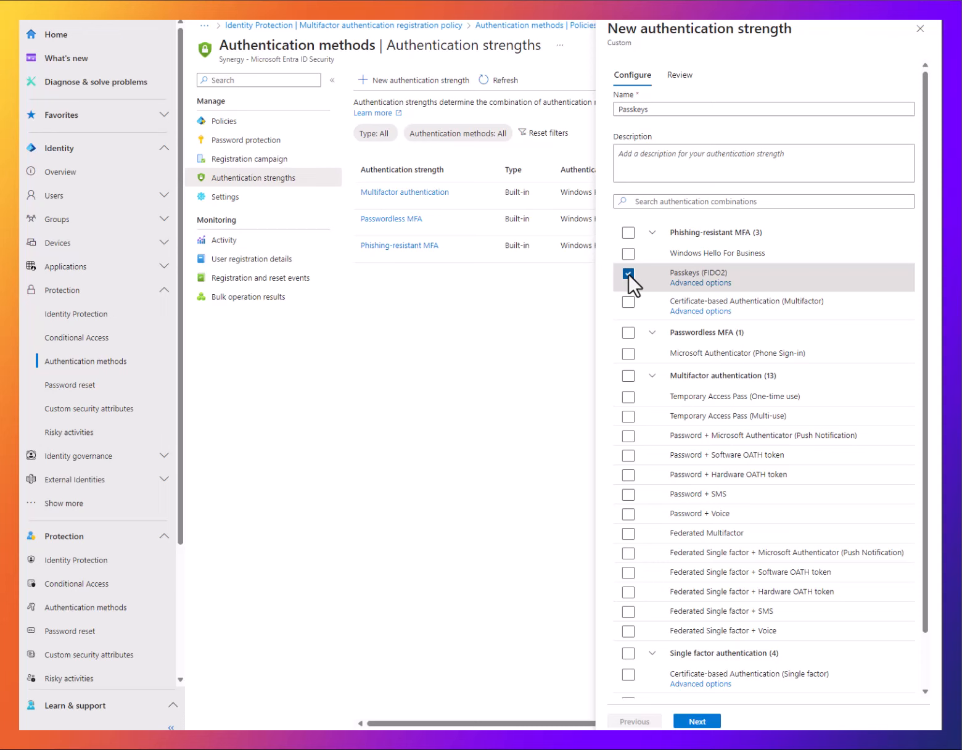
Step: Limit the Passkeys strength to AAGUID c5ef55ff-ad9a-4b9f-b580-adebafe026d0, then review and create it
{"action": "left_click", "coordinate": [700, 282]}
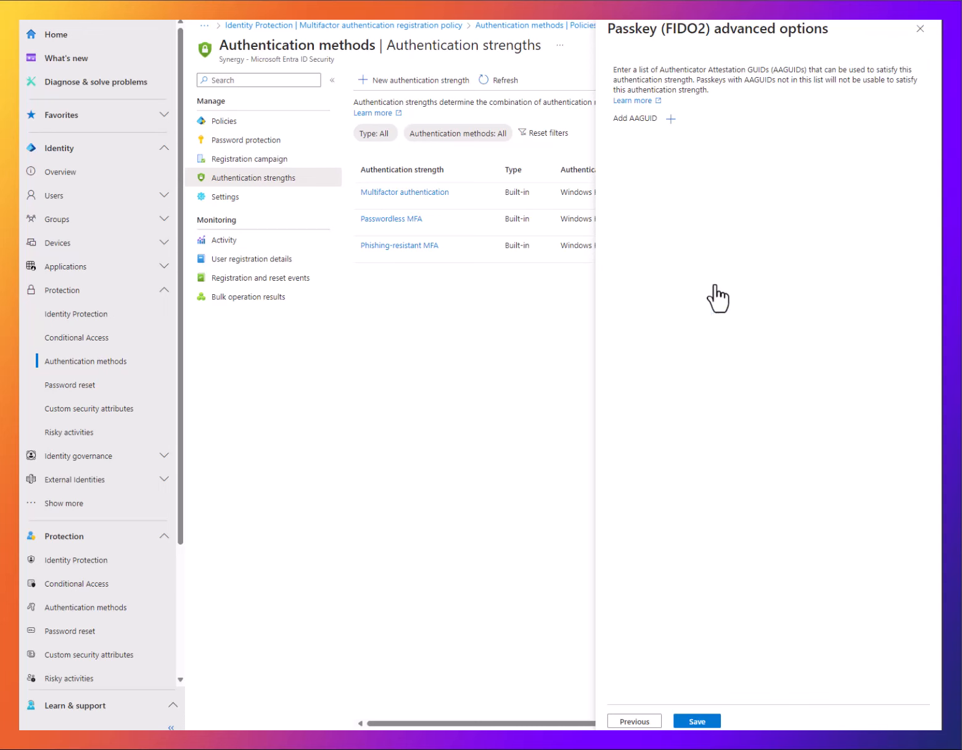
{"action": "mouse_move", "coordinate": [671, 118]}
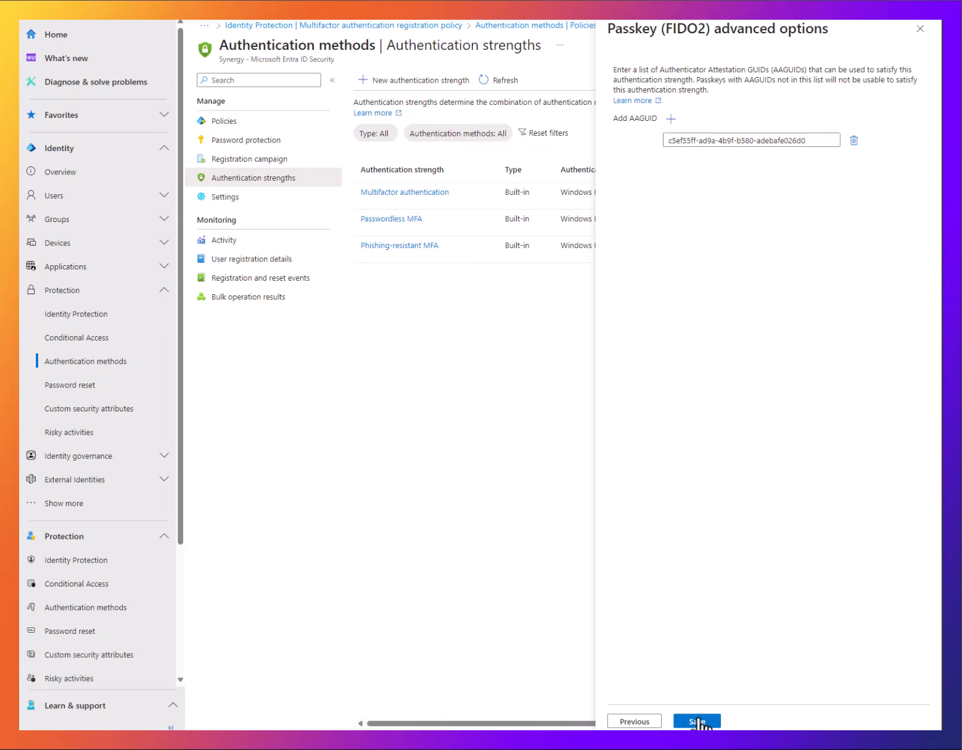
{"action": "left_click", "coordinate": [696, 721]}
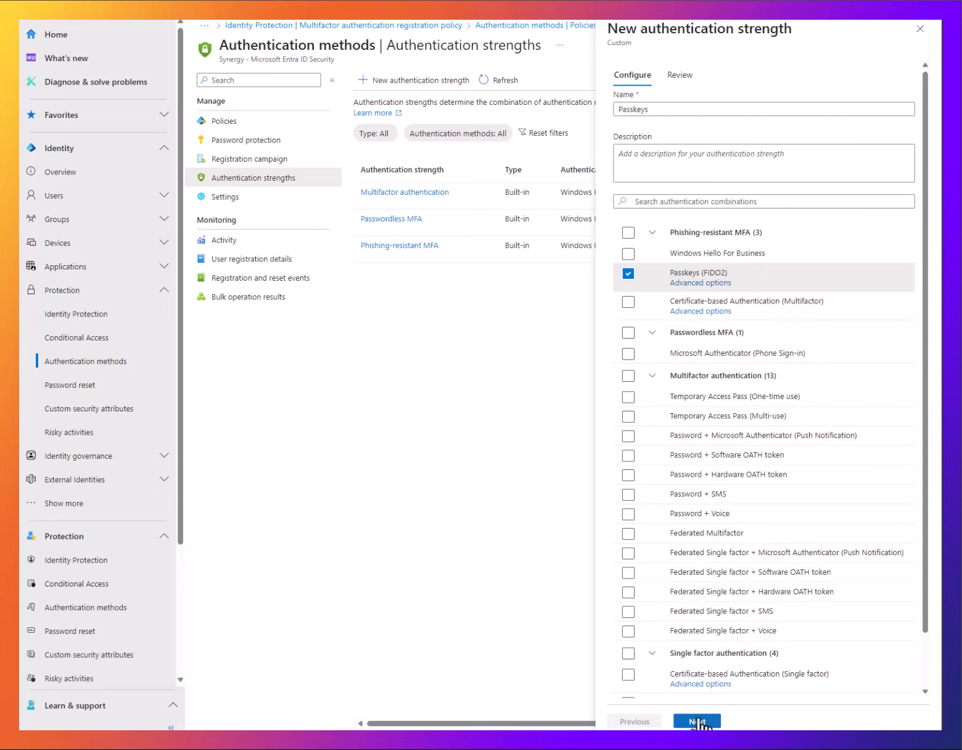
{"action": "left_click", "coordinate": [697, 721]}
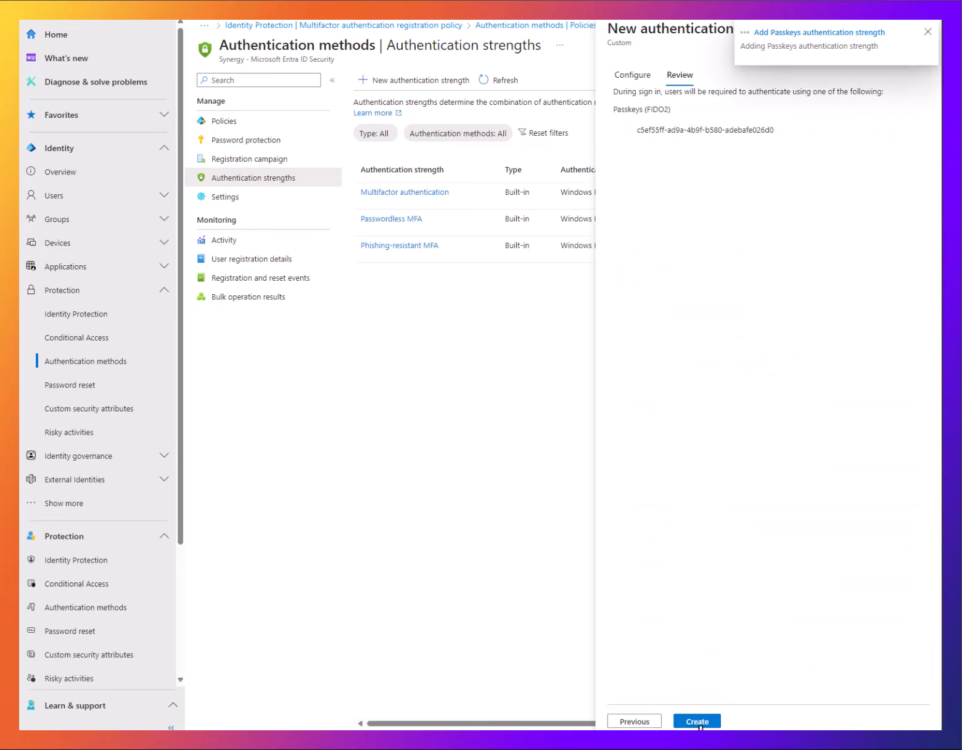
{"action": "left_click", "coordinate": [695, 720]}
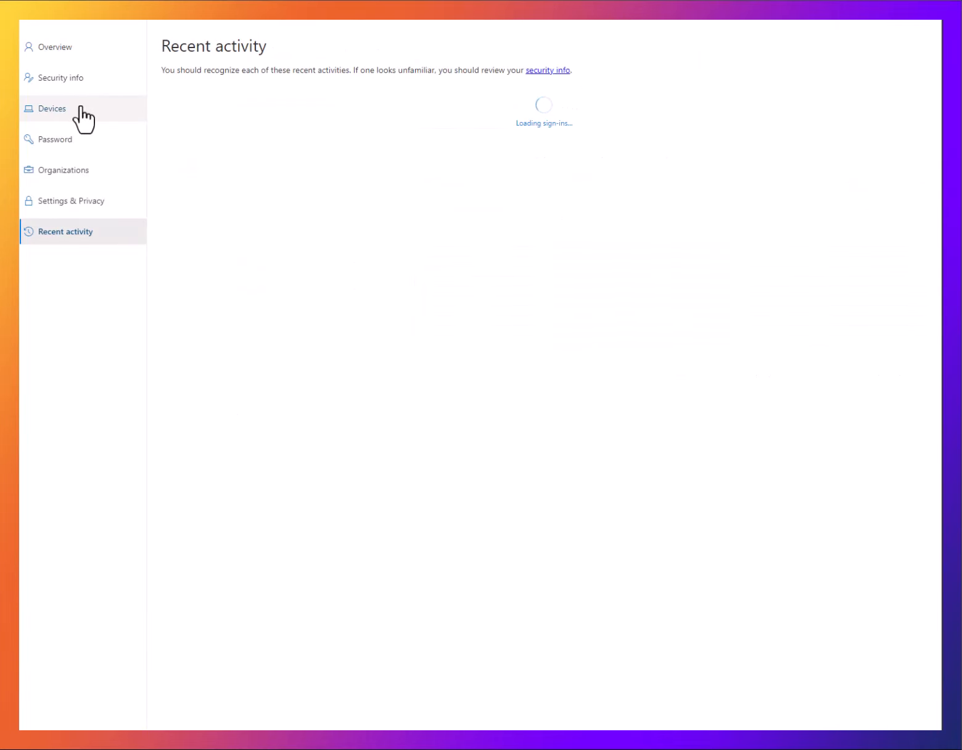
Step: Add Security key as a new sign-in method under Security info, reaching Authenticator QR setup
{"action": "left_click", "coordinate": [53, 109]}
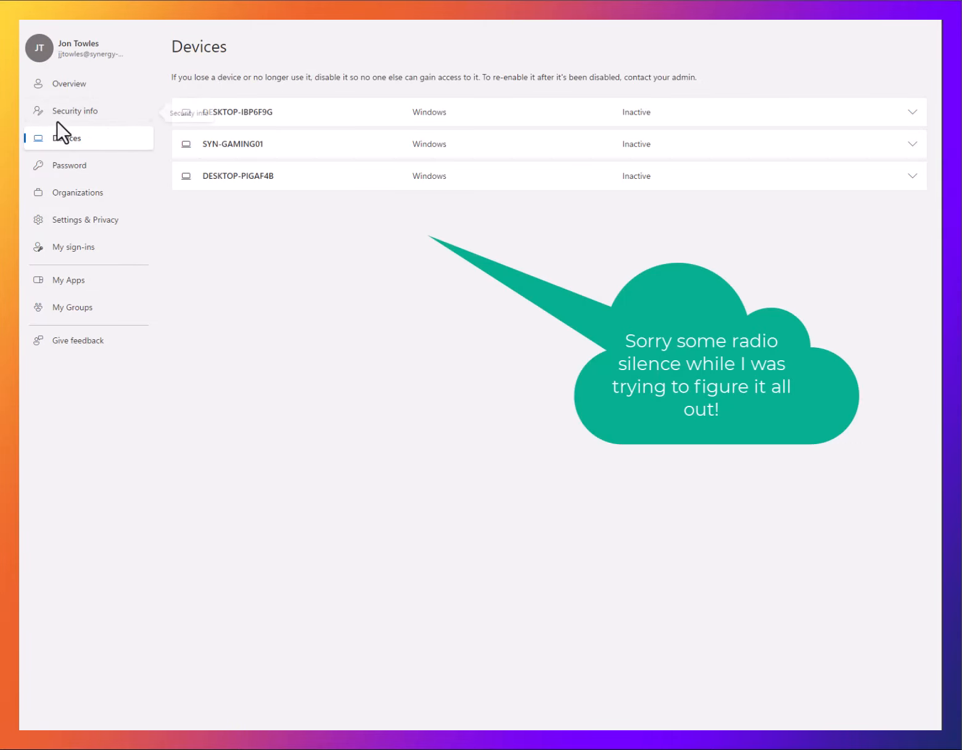
{"action": "left_click", "coordinate": [74, 111]}
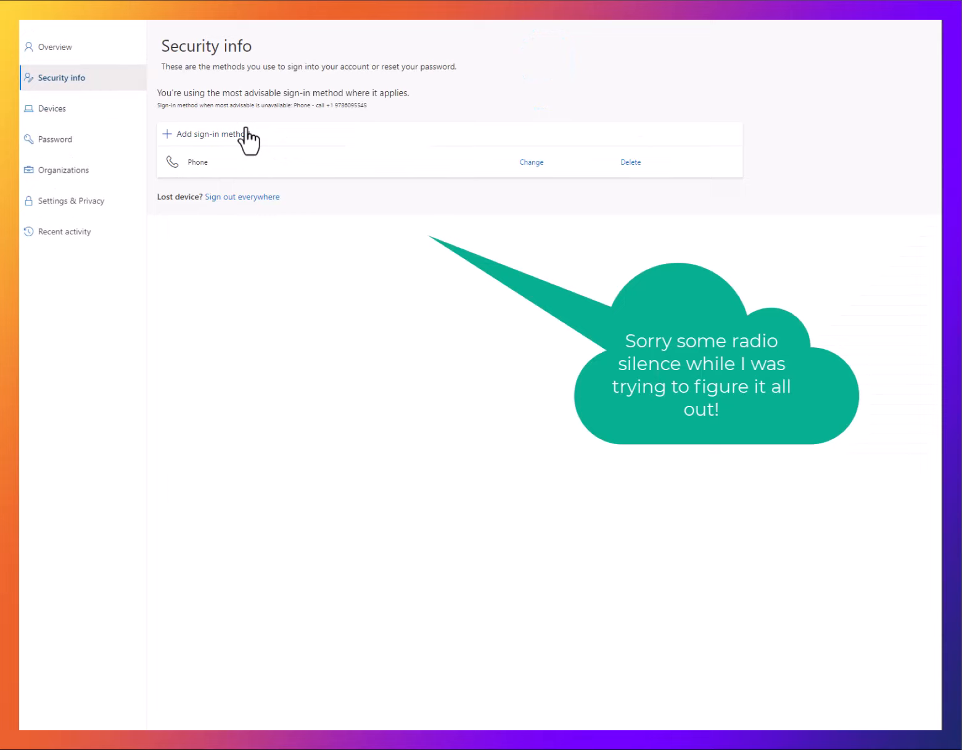
{"action": "left_click", "coordinate": [213, 134]}
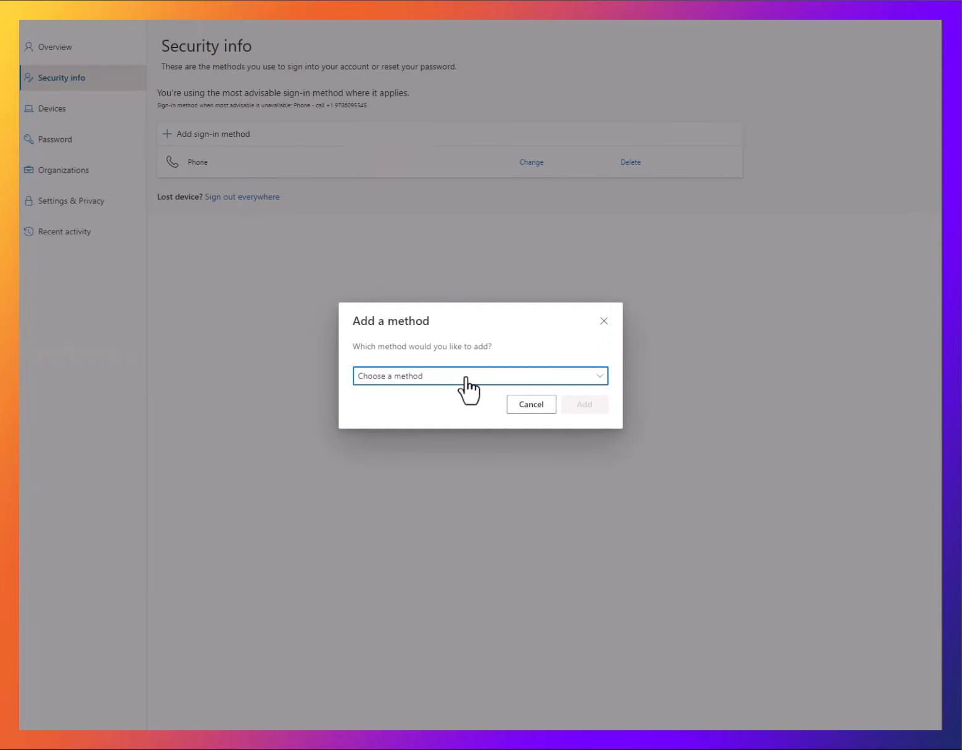
{"action": "left_click", "coordinate": [479, 375]}
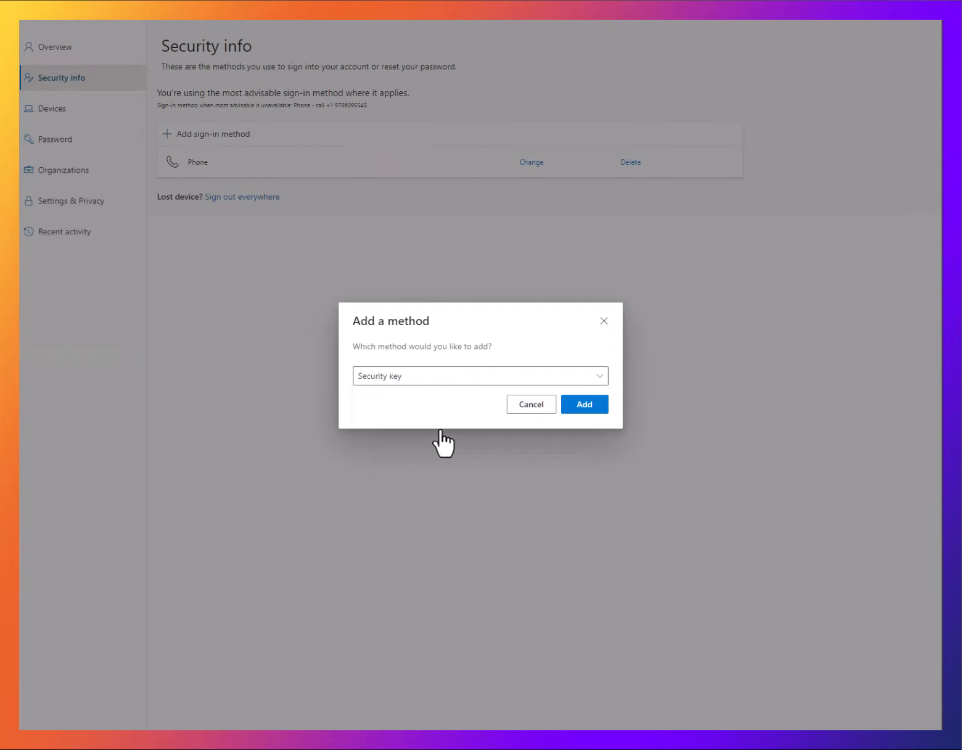
{"action": "left_click", "coordinate": [582, 404]}
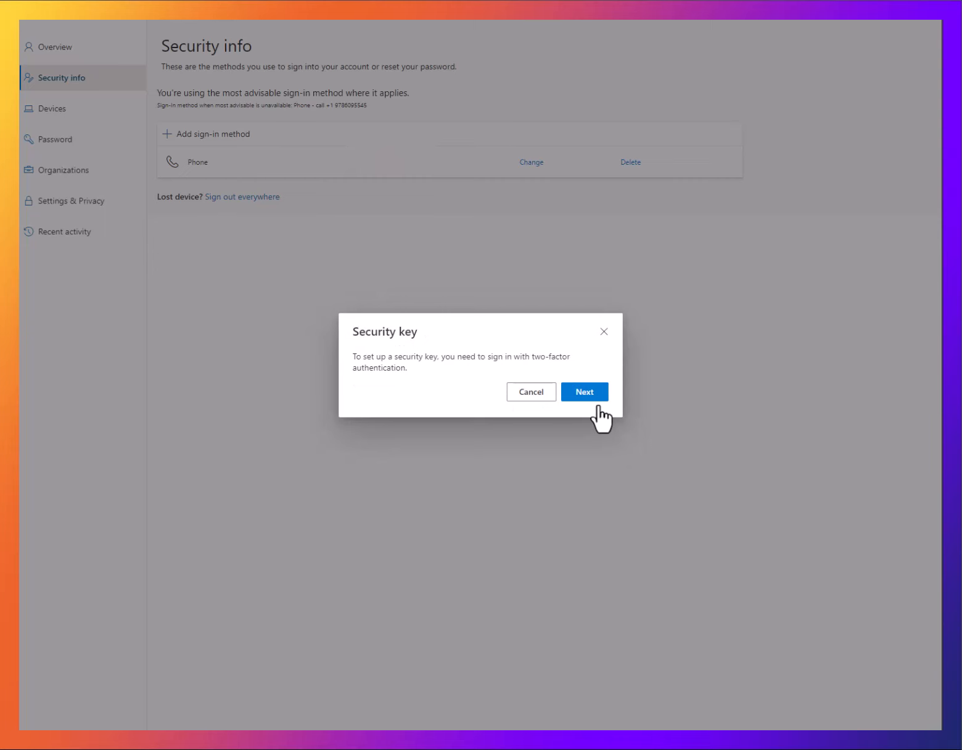
{"action": "left_click", "coordinate": [584, 392]}
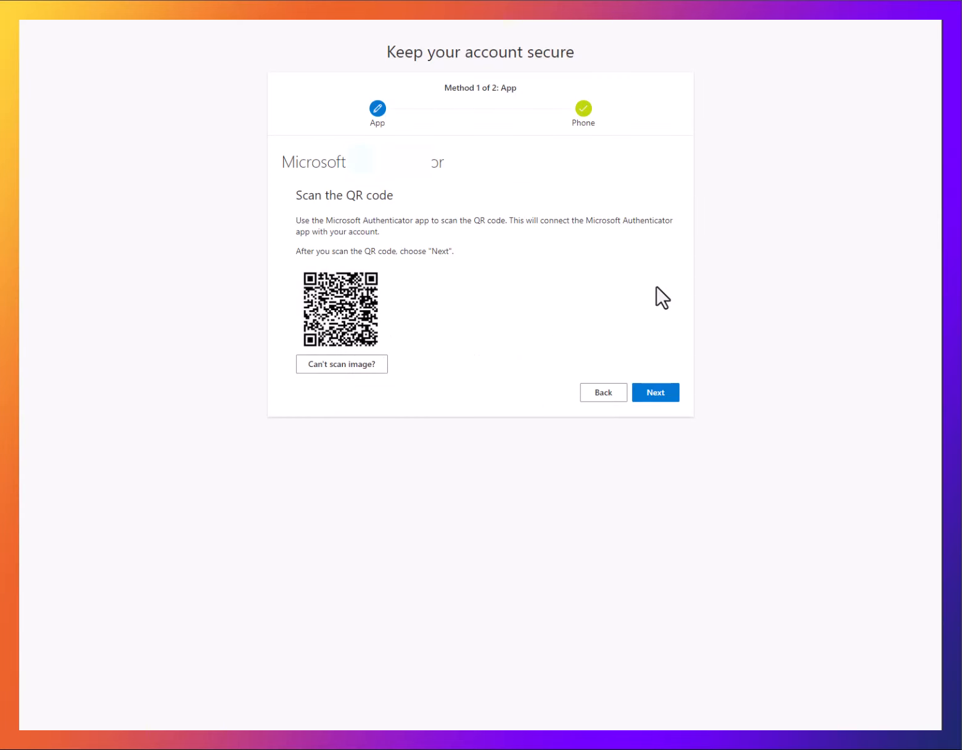
Step: Complete Microsoft Authenticator registration after scanning the QR code and approving the notification
{"action": "left_click", "coordinate": [654, 392]}
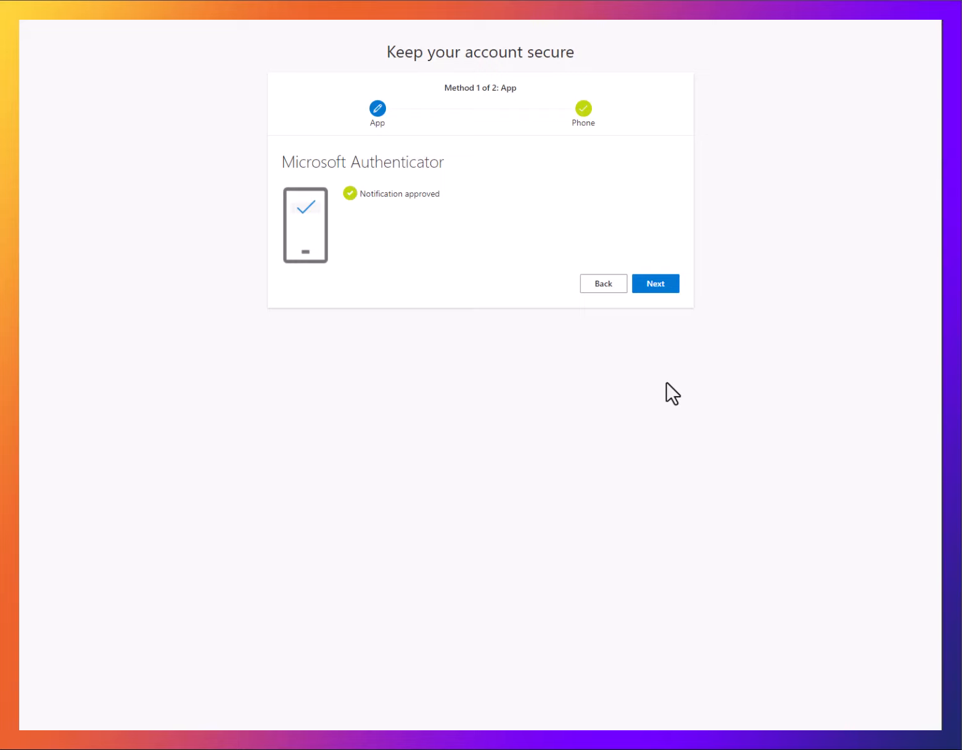
{"action": "left_click", "coordinate": [655, 283]}
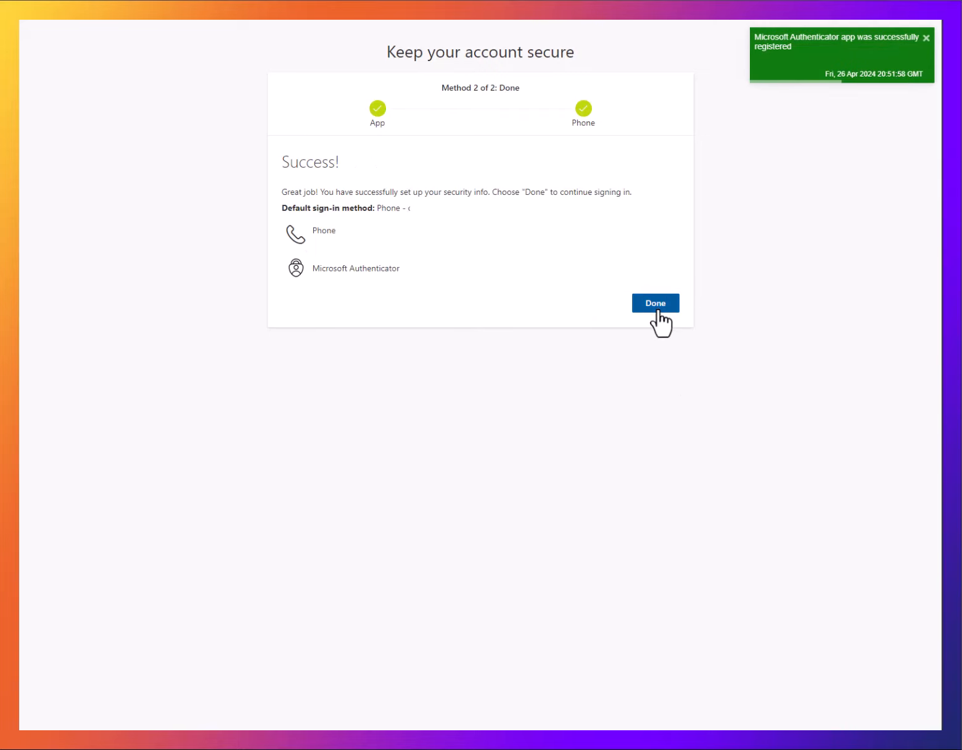
{"action": "left_click", "coordinate": [655, 303]}
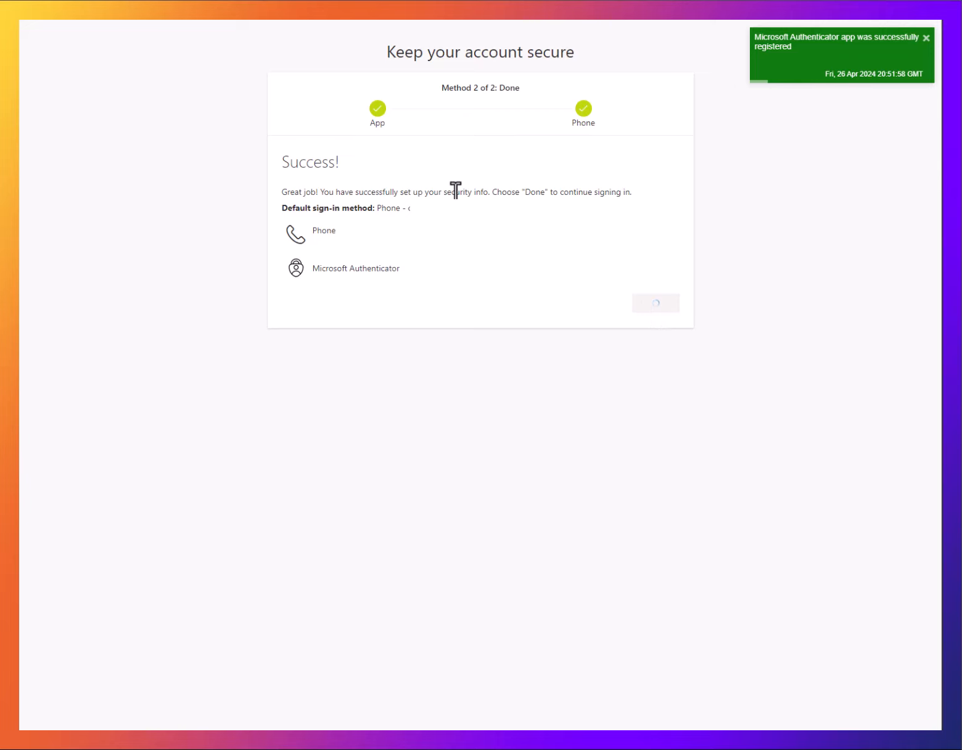
{"action": "left_click", "coordinate": [655, 303]}
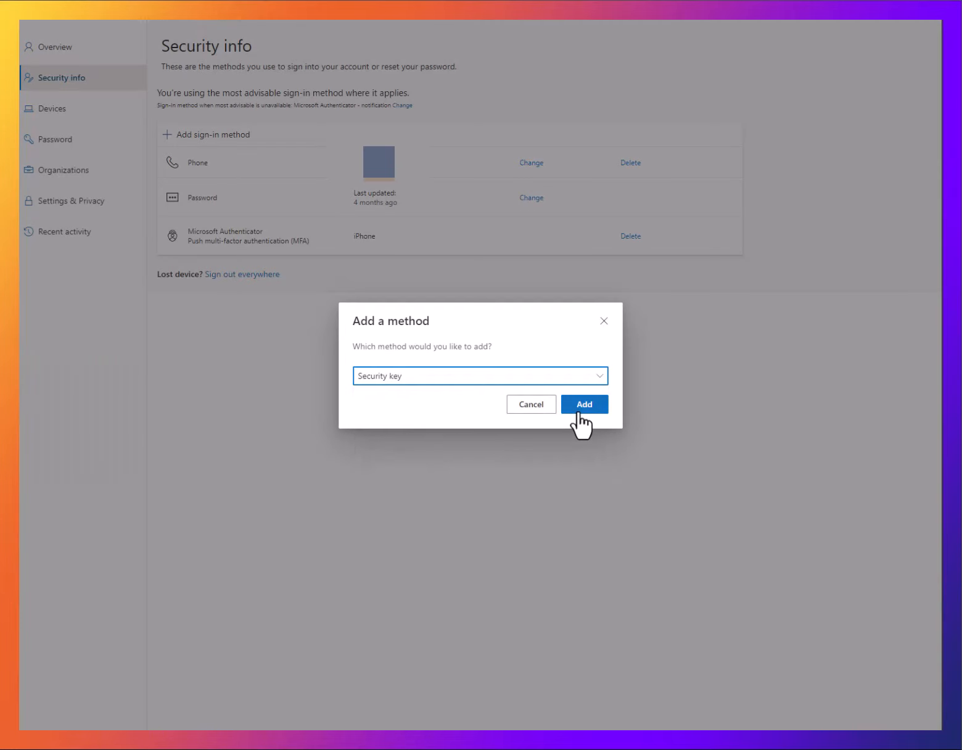
Step: Save a login.microsoft.com passkey on the security key, confirming with the key's PIN
{"action": "left_click", "coordinate": [583, 404]}
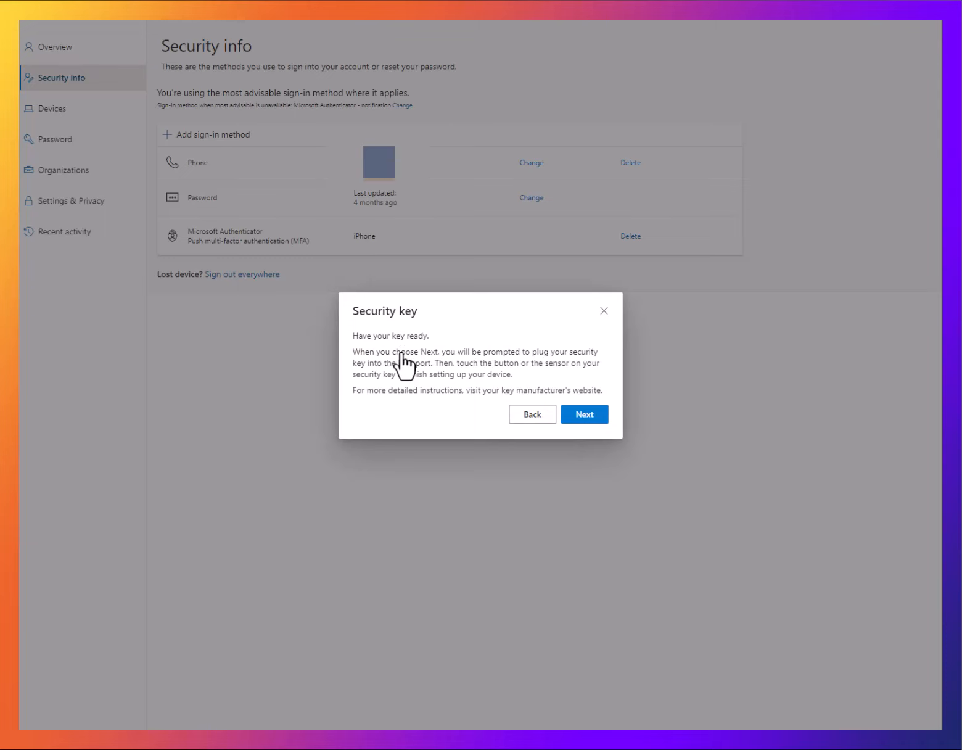
{"action": "left_click", "coordinate": [583, 414]}
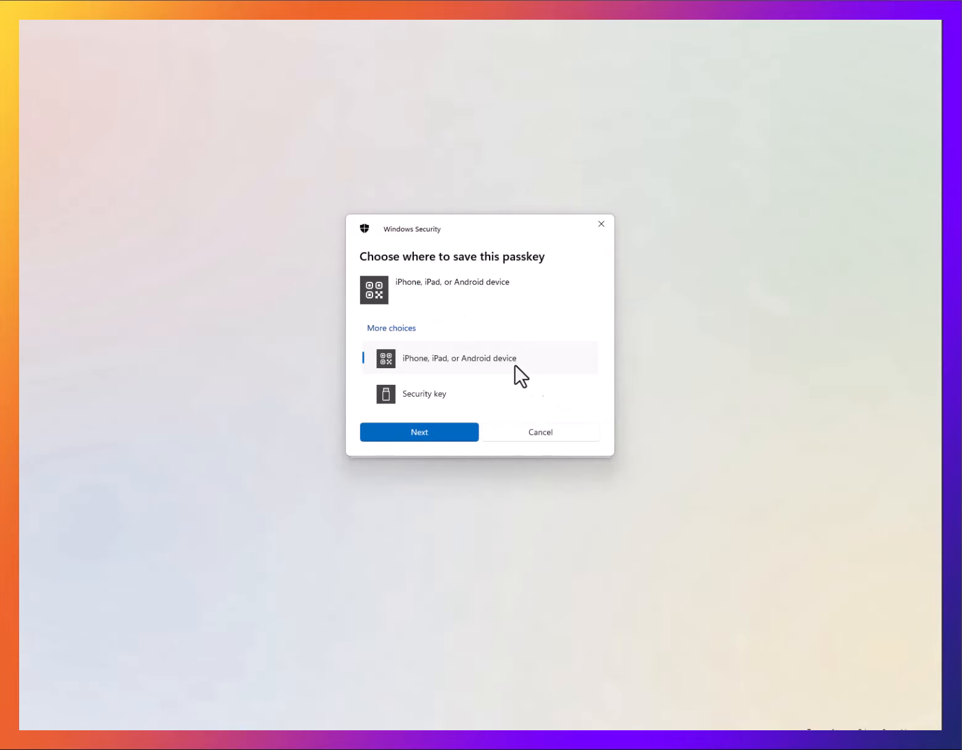
{"action": "left_click", "coordinate": [418, 431]}
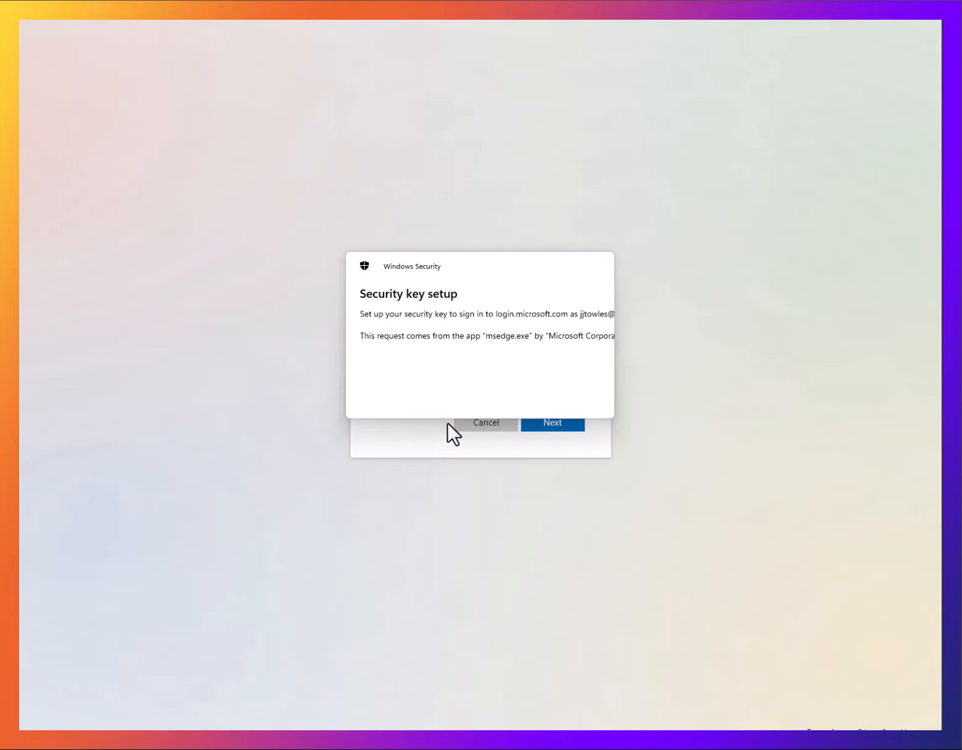
{"action": "left_click", "coordinate": [552, 422]}
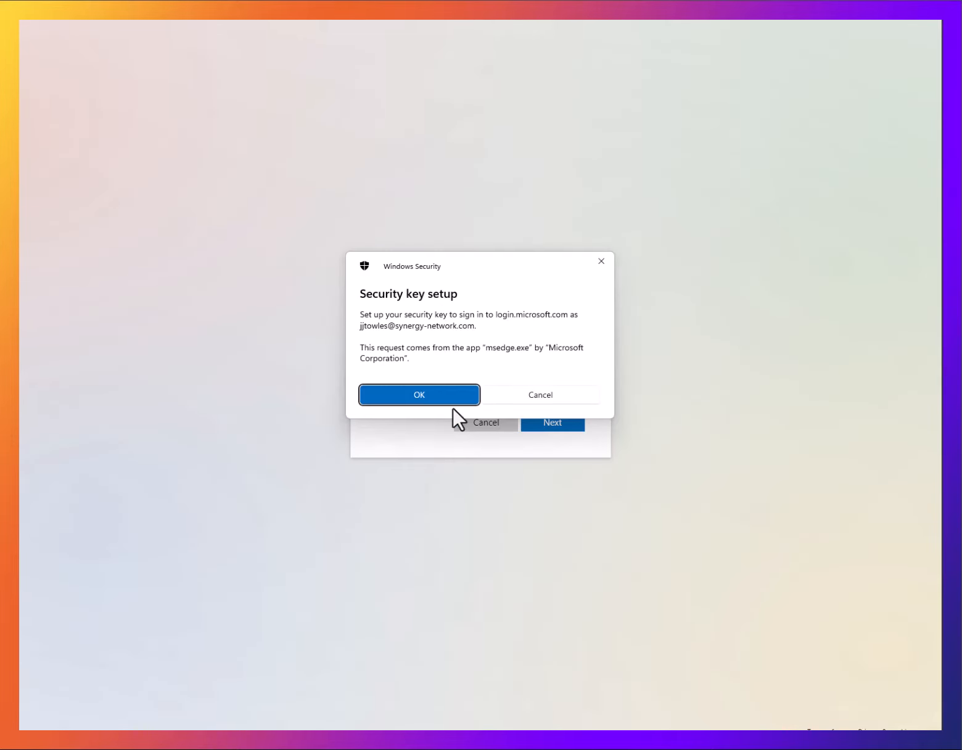
{"action": "left_click", "coordinate": [419, 394]}
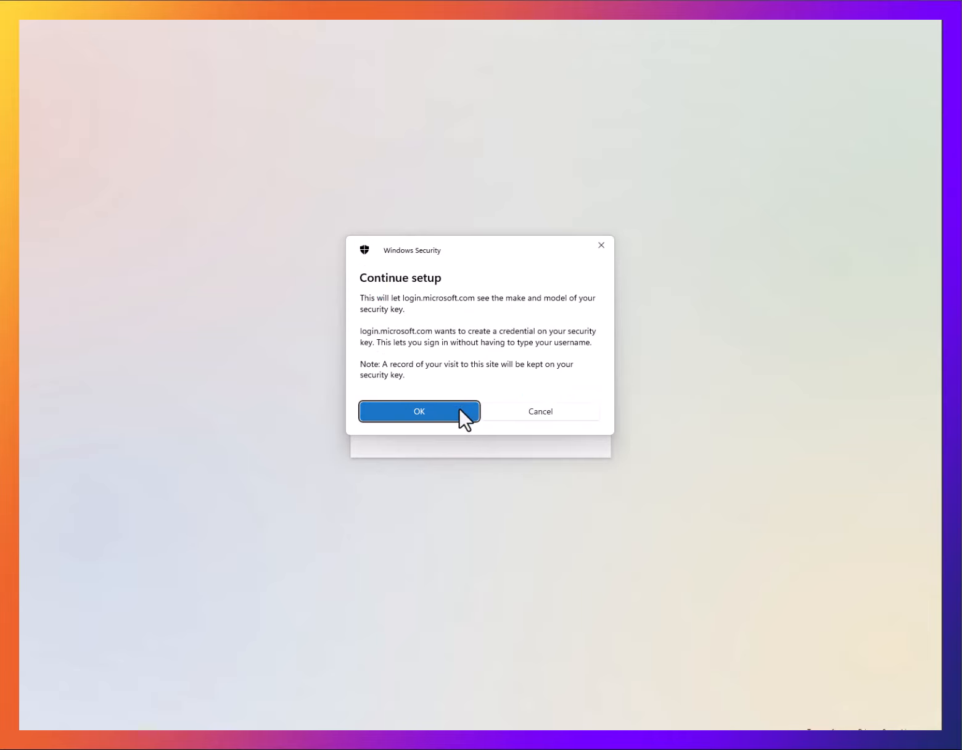
{"action": "left_click", "coordinate": [419, 410]}
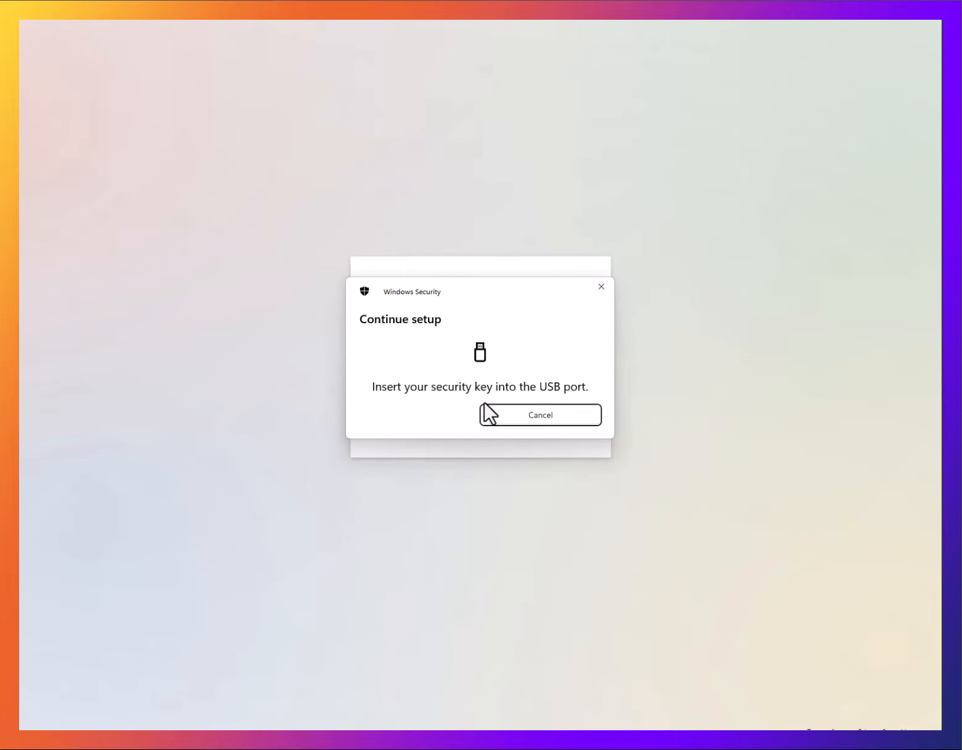
{"action": "mouse_move", "coordinate": [505, 420]}
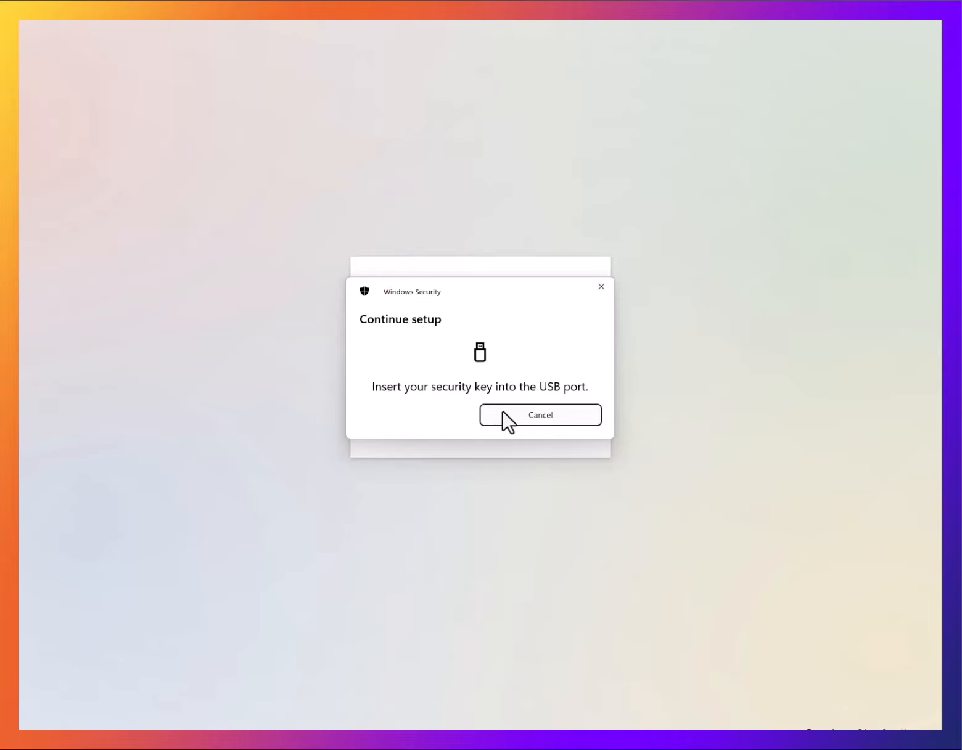
{"action": "mouse_move", "coordinate": [511, 428]}
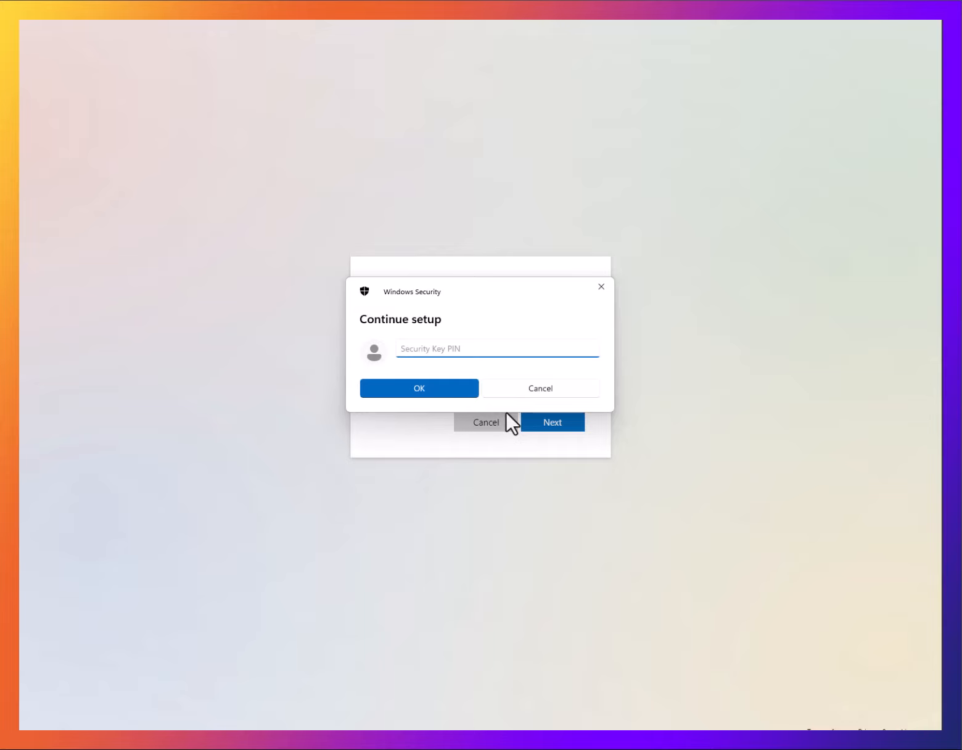
{"action": "left_click", "coordinate": [418, 388]}
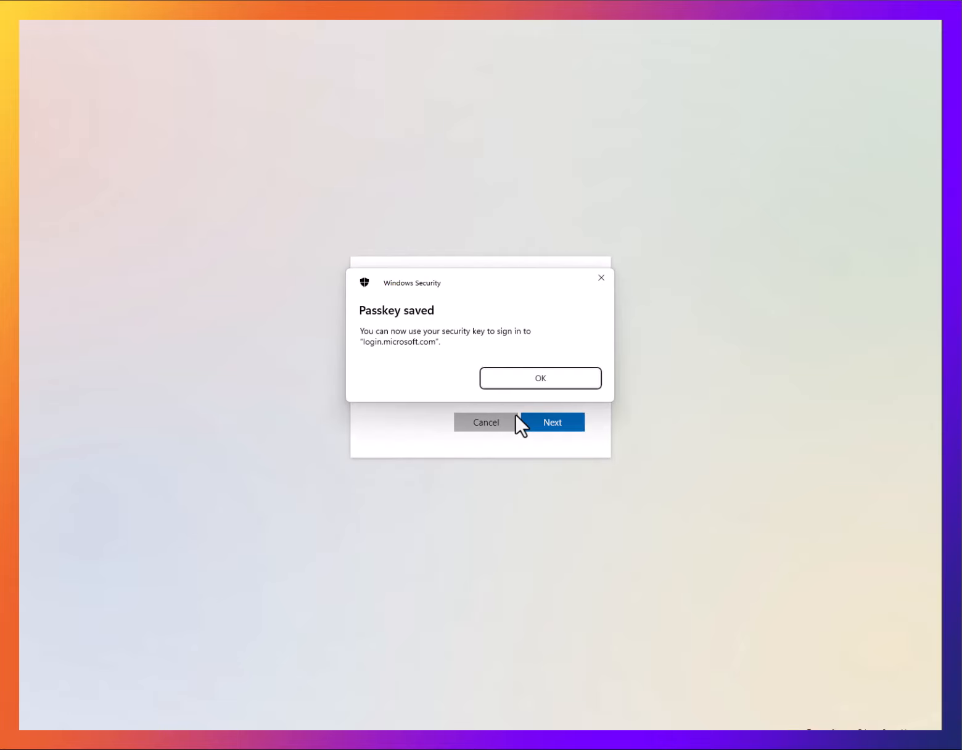
{"action": "left_click", "coordinate": [539, 378]}
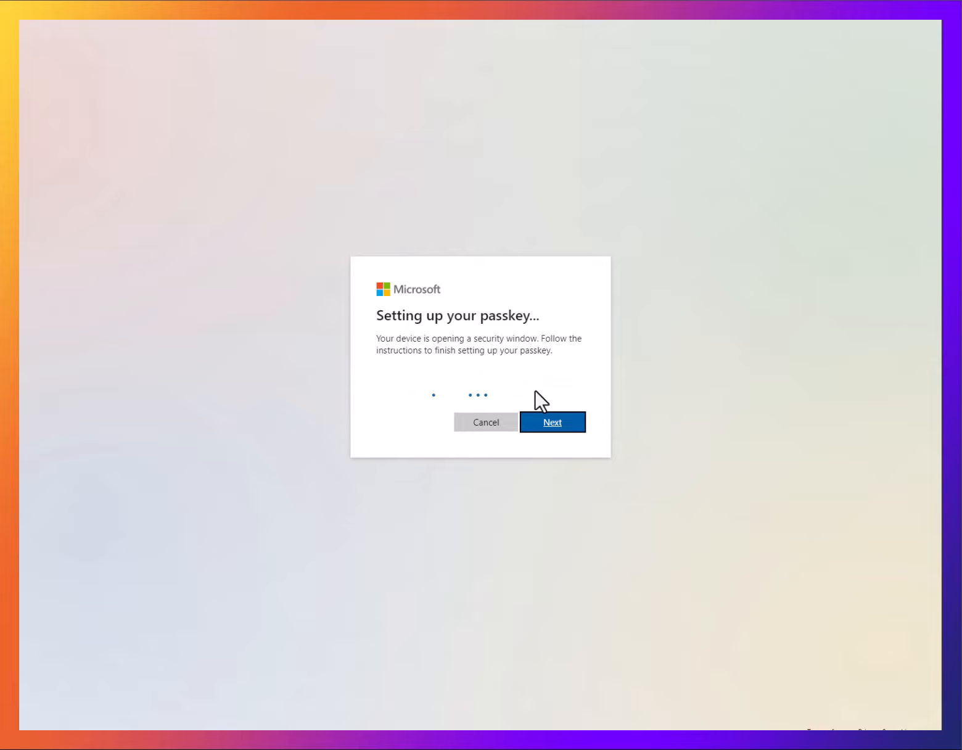
Step: Name the new security key 'Synergy Passkey' and complete its registration
{"action": "left_click", "coordinate": [552, 422]}
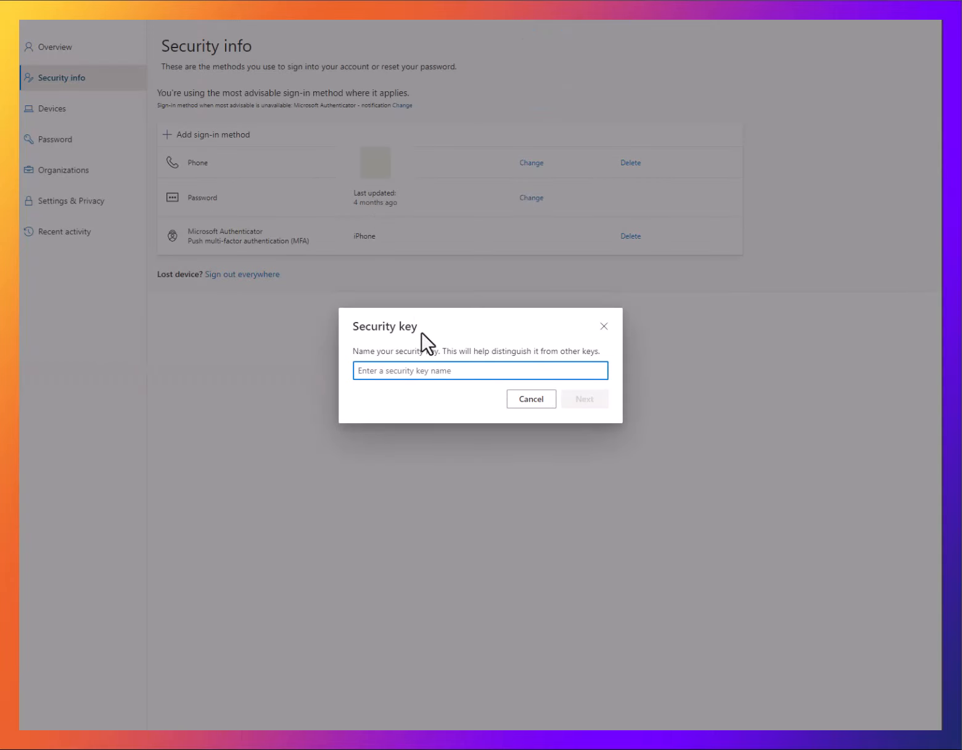
{"action": "type", "text": "P"}
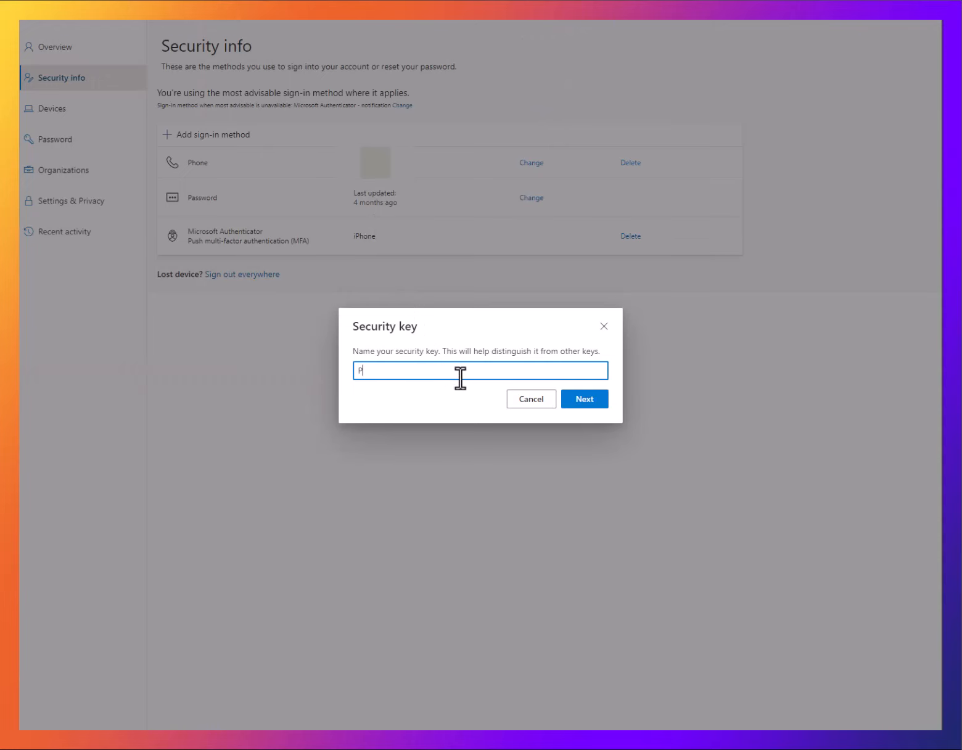
{"action": "type", "text": "Synergy Passkey"}
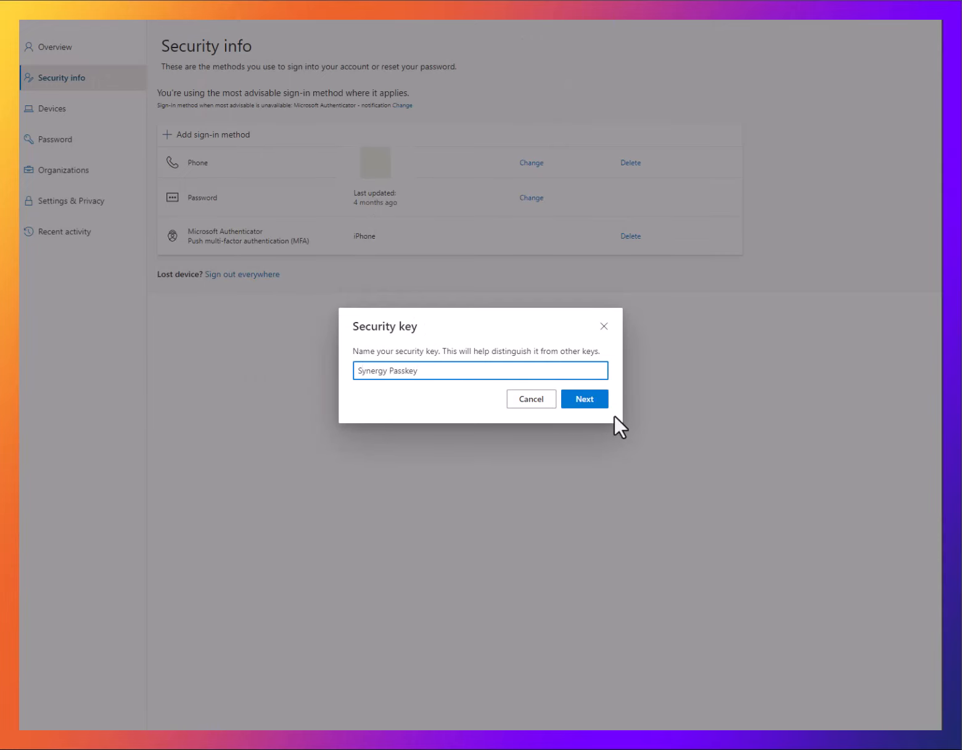
{"action": "left_click", "coordinate": [583, 398]}
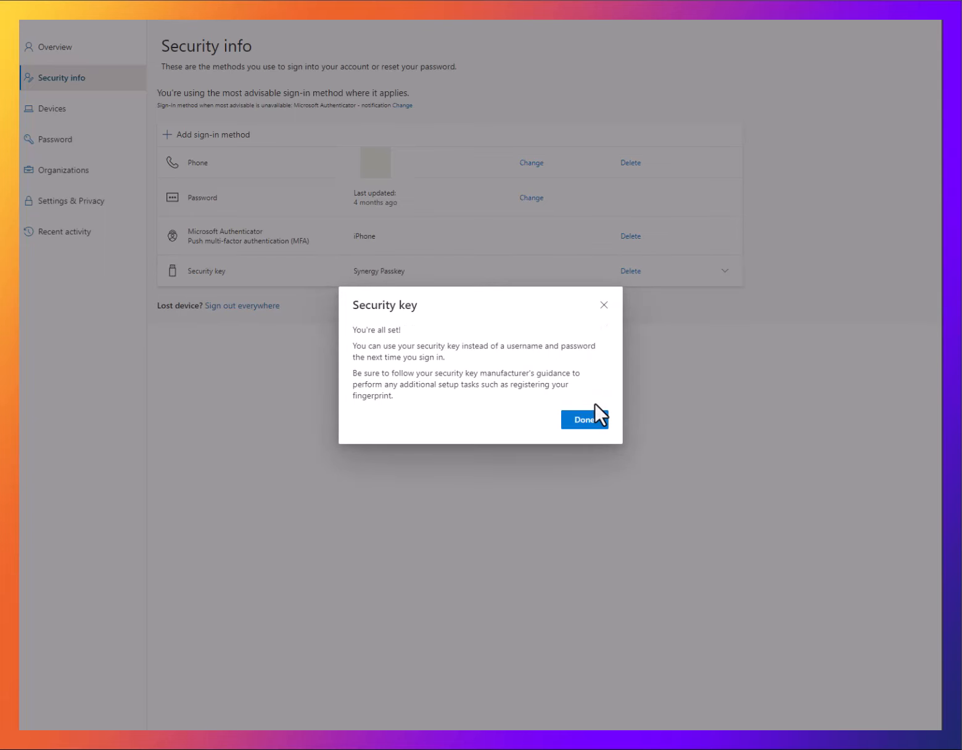
{"action": "left_click", "coordinate": [584, 419]}
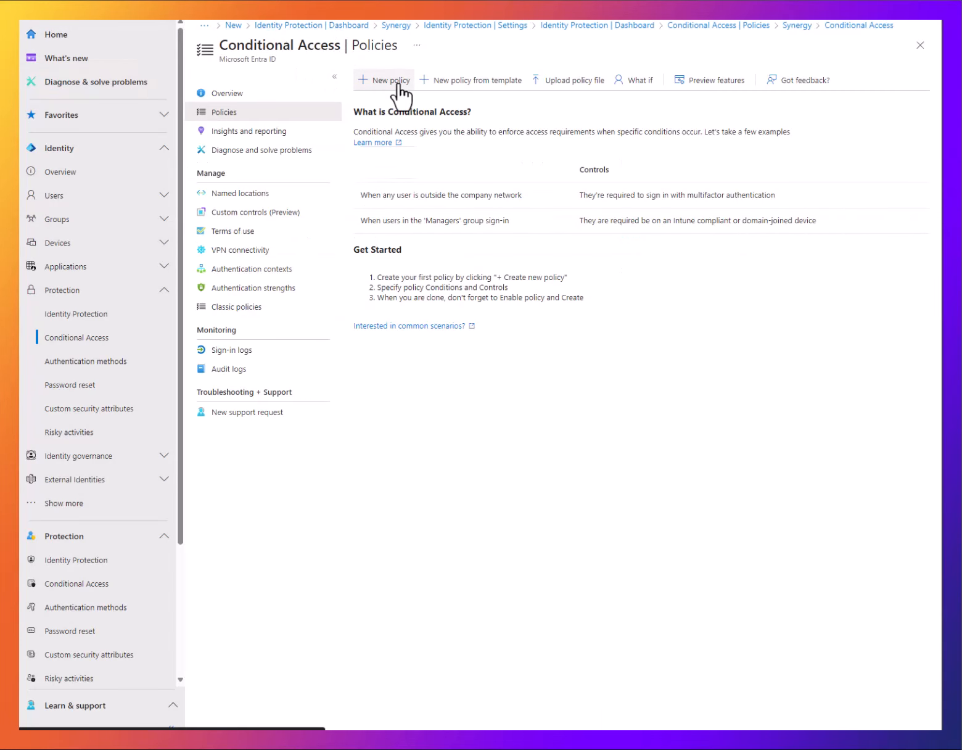
Step: Start a new Conditional Access policy named 'Passkey Policy'
{"action": "left_click", "coordinate": [384, 80]}
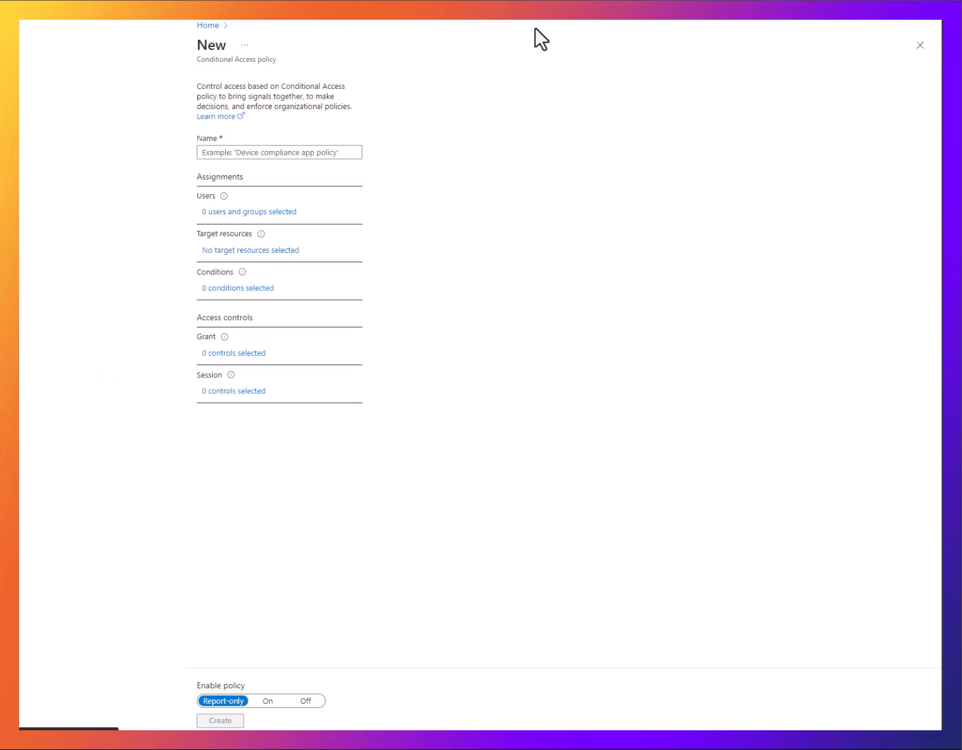
{"action": "left_click", "coordinate": [279, 152]}
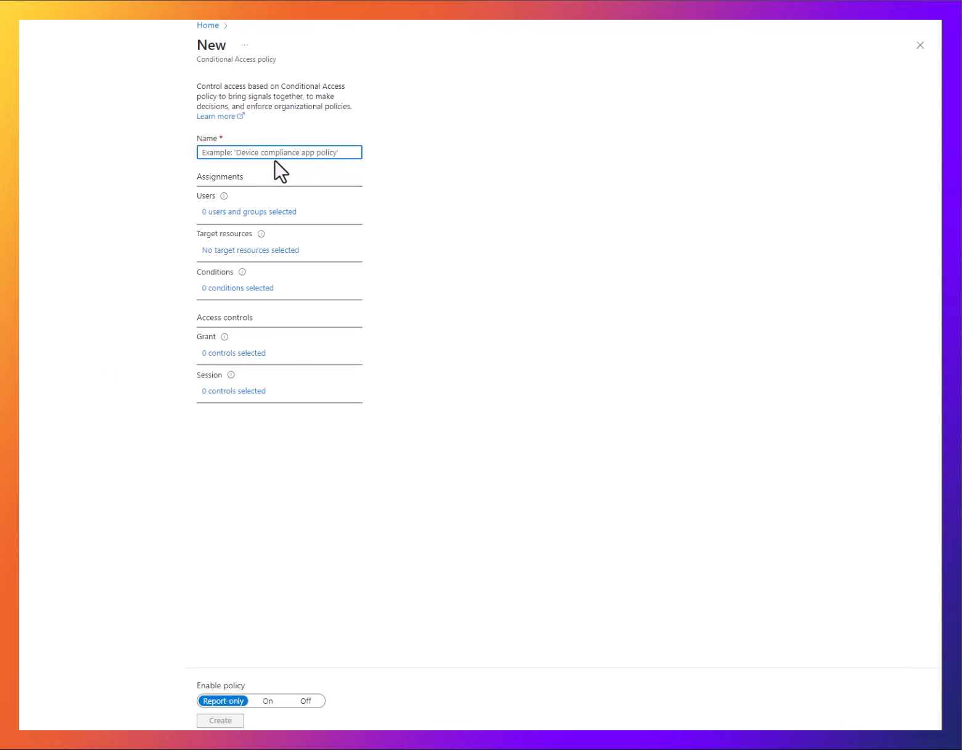
{"action": "type", "text": "Passkey Policy"}
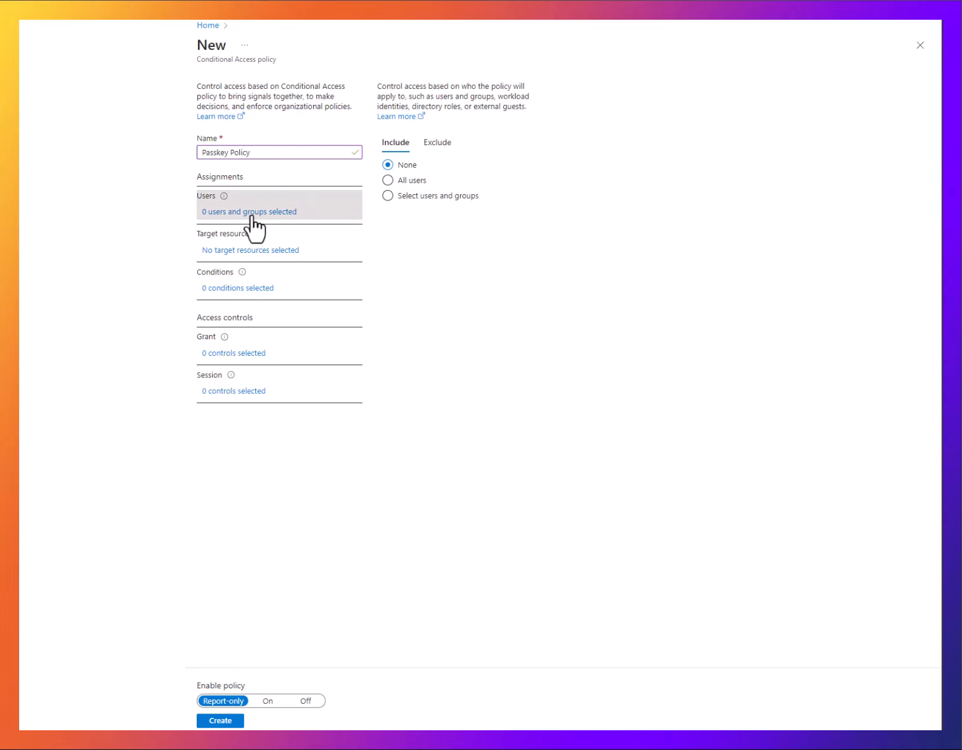
Step: Assign the policy to one selected user and set Enable policy to On
{"action": "left_click", "coordinate": [388, 196]}
{"action": "type", "text": "jjt"}
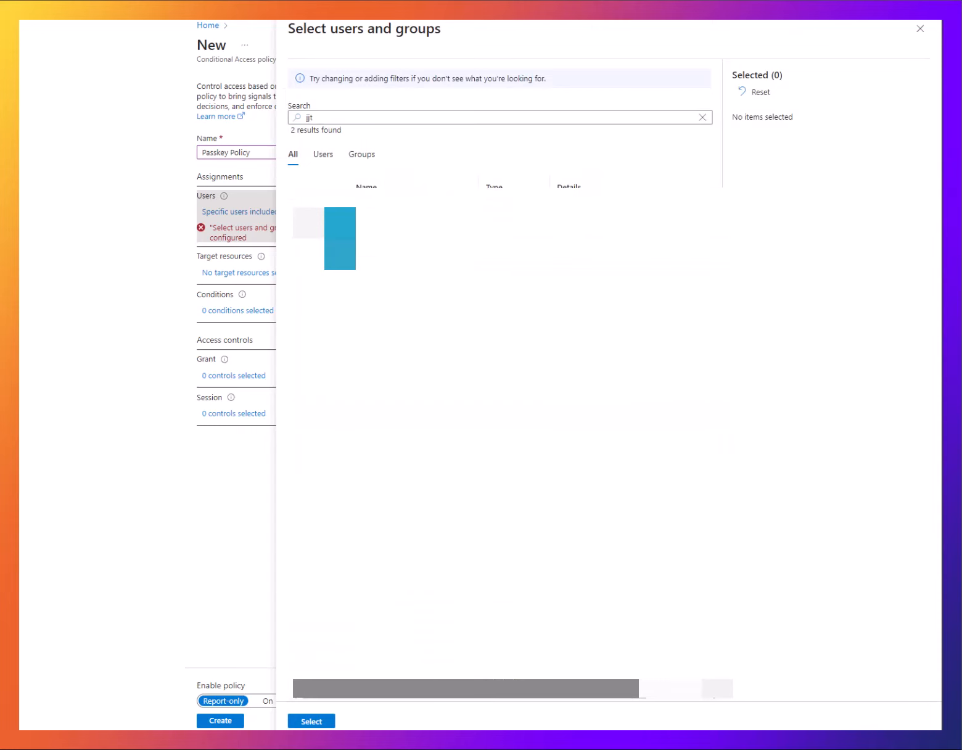
{"action": "left_click", "coordinate": [302, 210]}
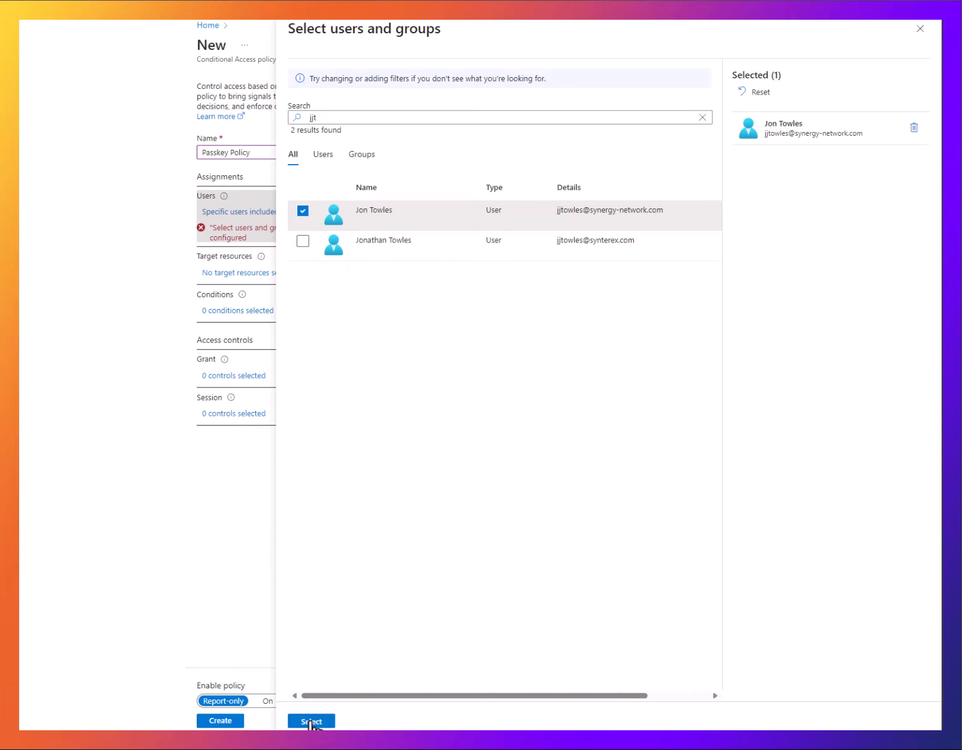
{"action": "left_click", "coordinate": [311, 720]}
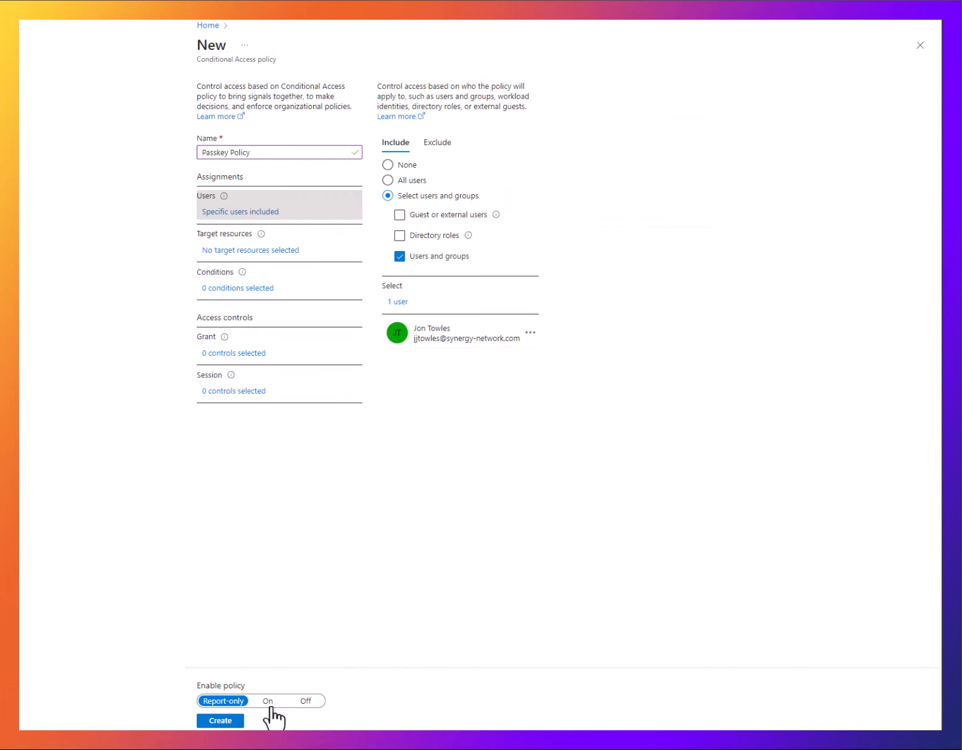
{"action": "left_click", "coordinate": [267, 701]}
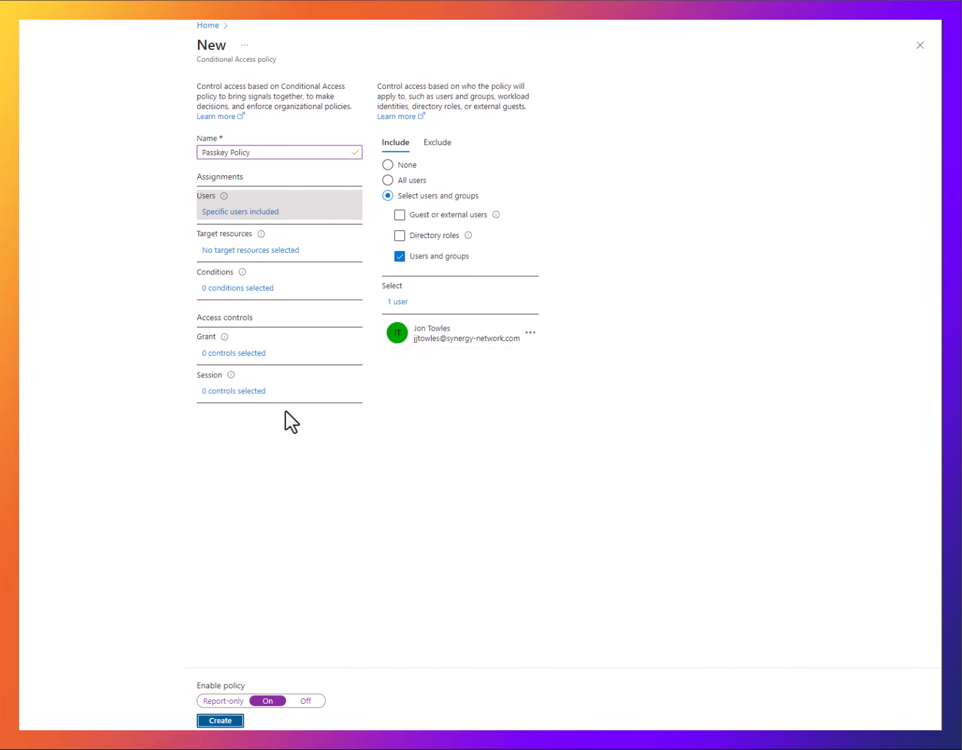
{"action": "left_click", "coordinate": [232, 352]}
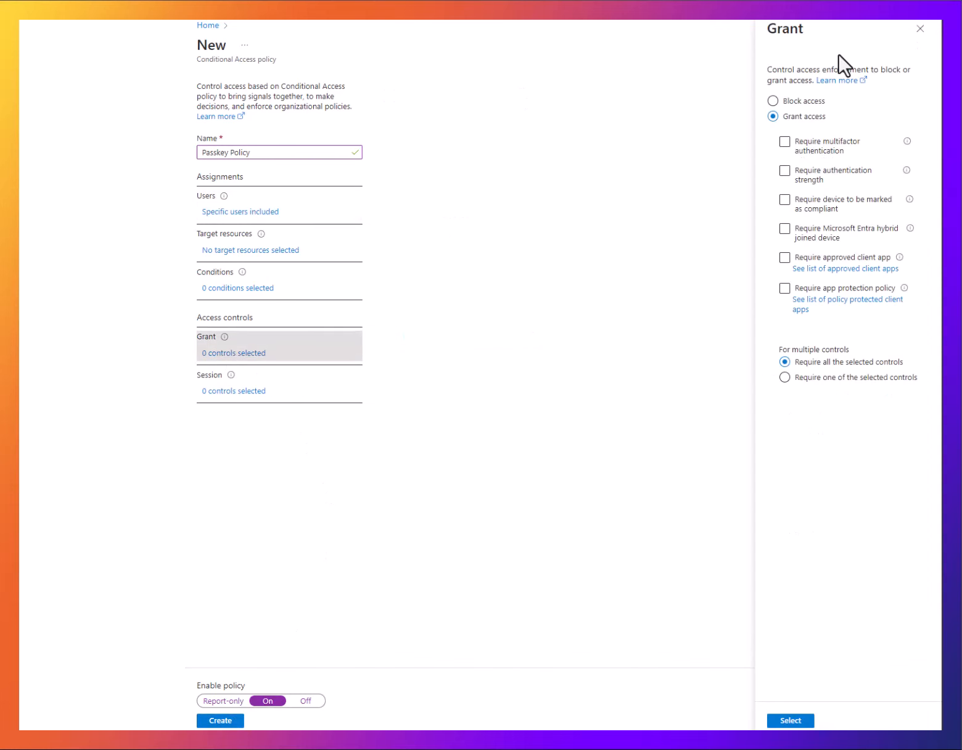
Step: Grant access with Passkeys authentication strength, target All cloud apps, and create the policy
{"action": "left_click", "coordinate": [785, 170]}
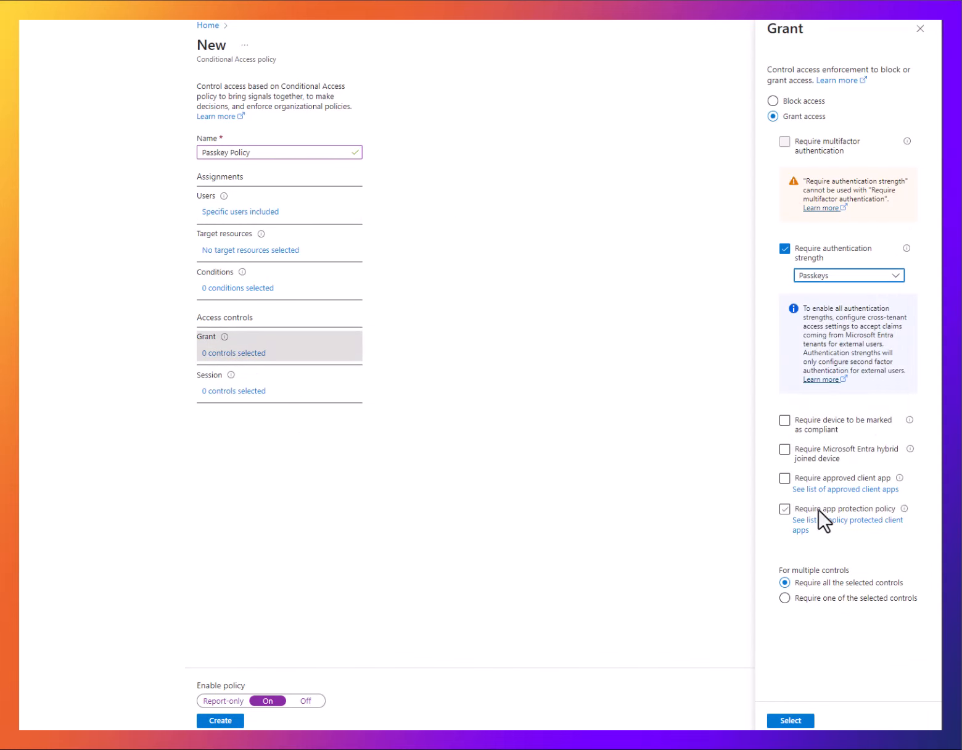
{"action": "left_click", "coordinate": [790, 720]}
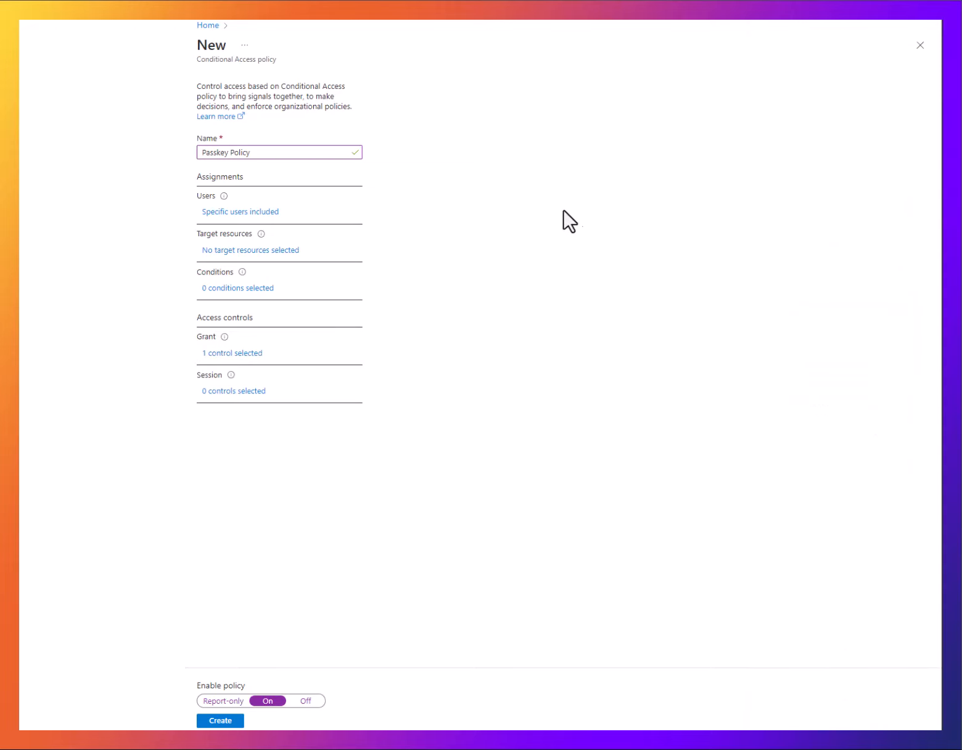
{"action": "mouse_move", "coordinate": [246, 302]}
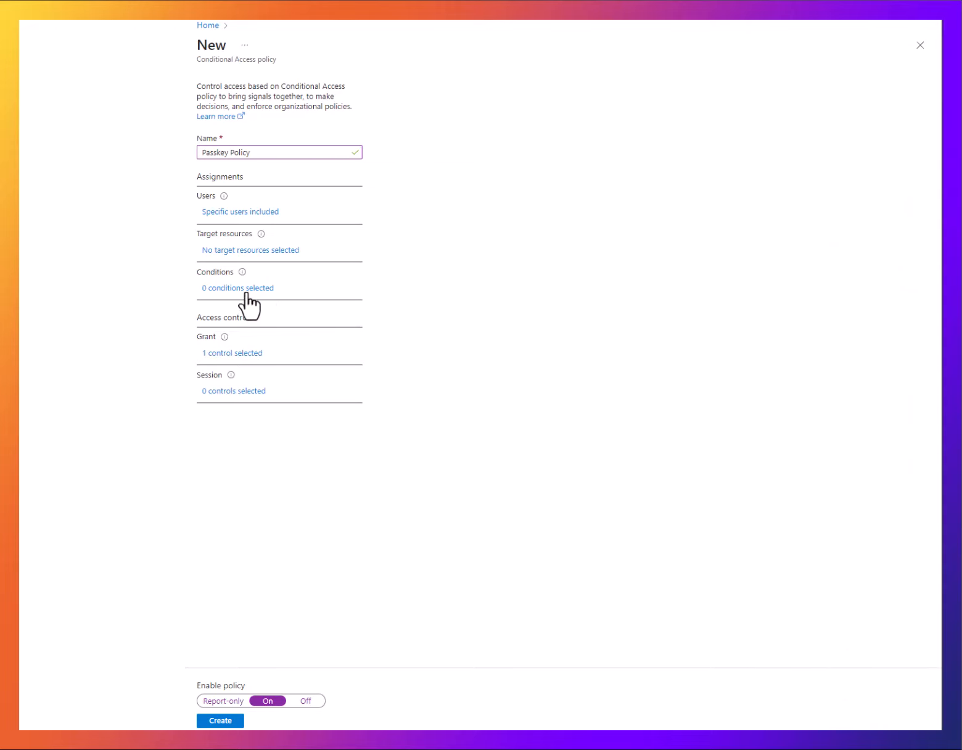
{"action": "left_click", "coordinate": [250, 250]}
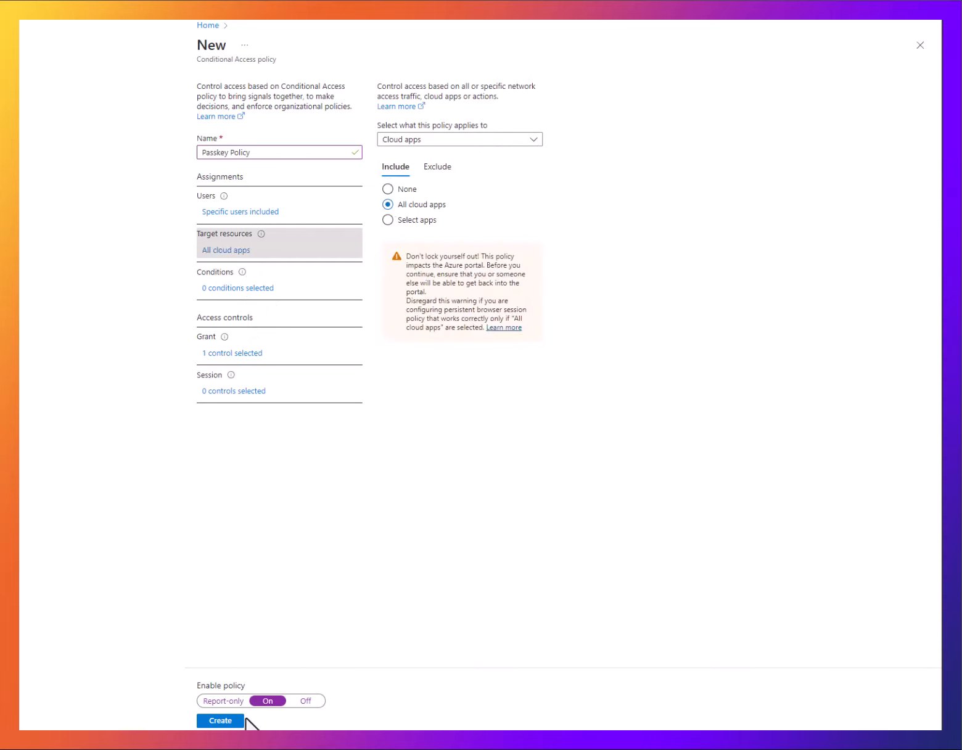
{"action": "left_click", "coordinate": [219, 720]}
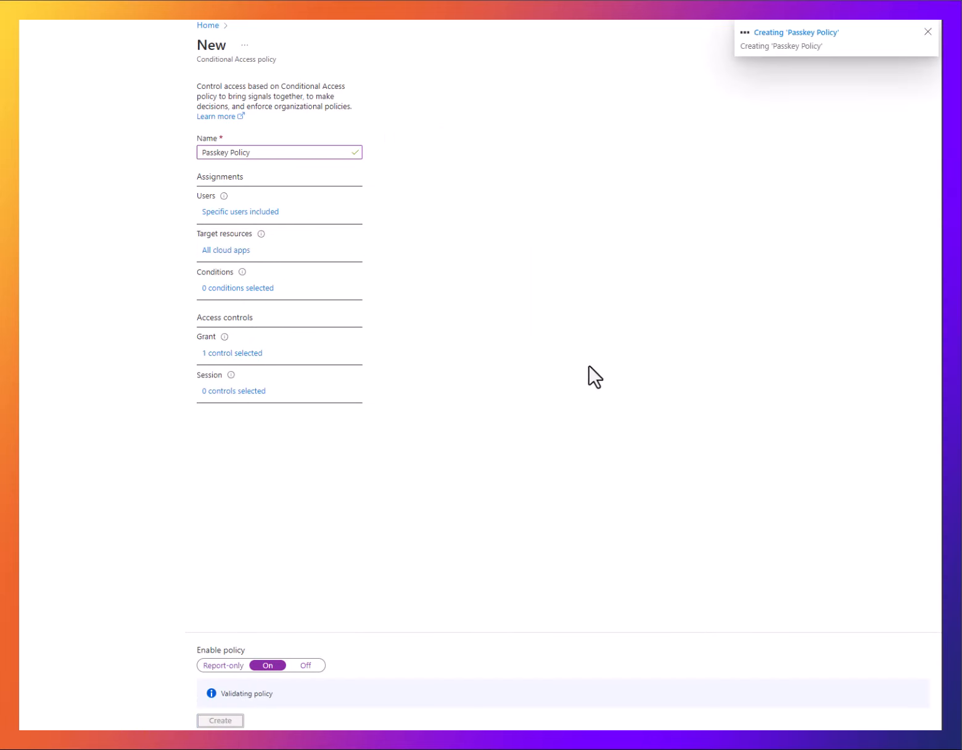
Step: Sign in with the account's password and answer Stay signed in, reaching the MFA error
{"action": "left_click", "coordinate": [219, 720]}
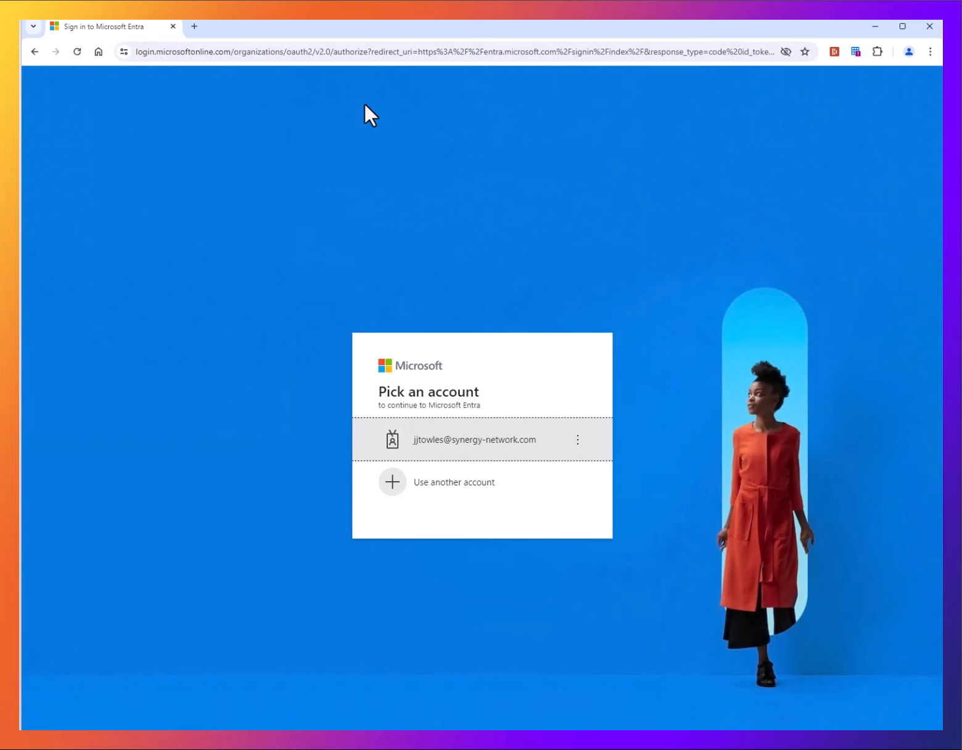
{"action": "left_click", "coordinate": [474, 439]}
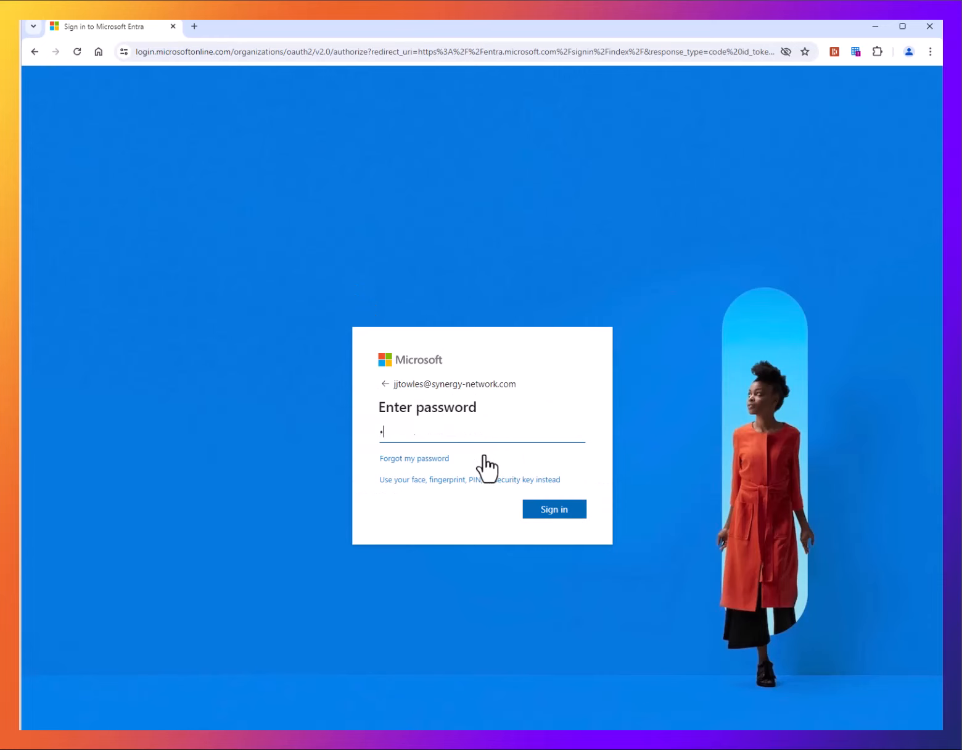
{"action": "type", "text": "password"}
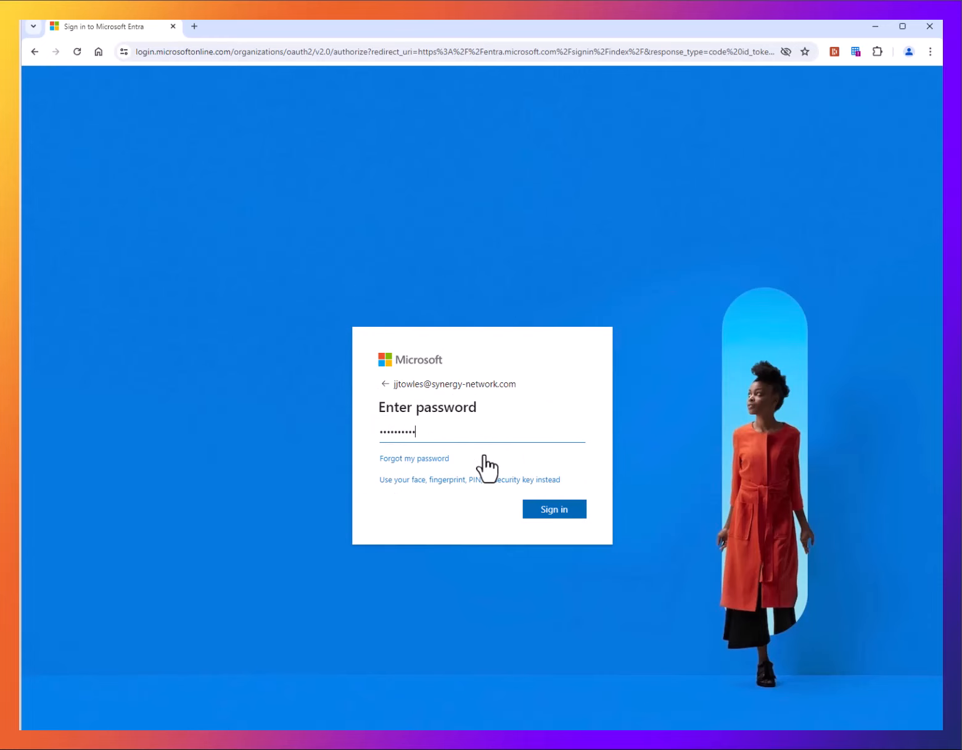
{"action": "left_click", "coordinate": [553, 508]}
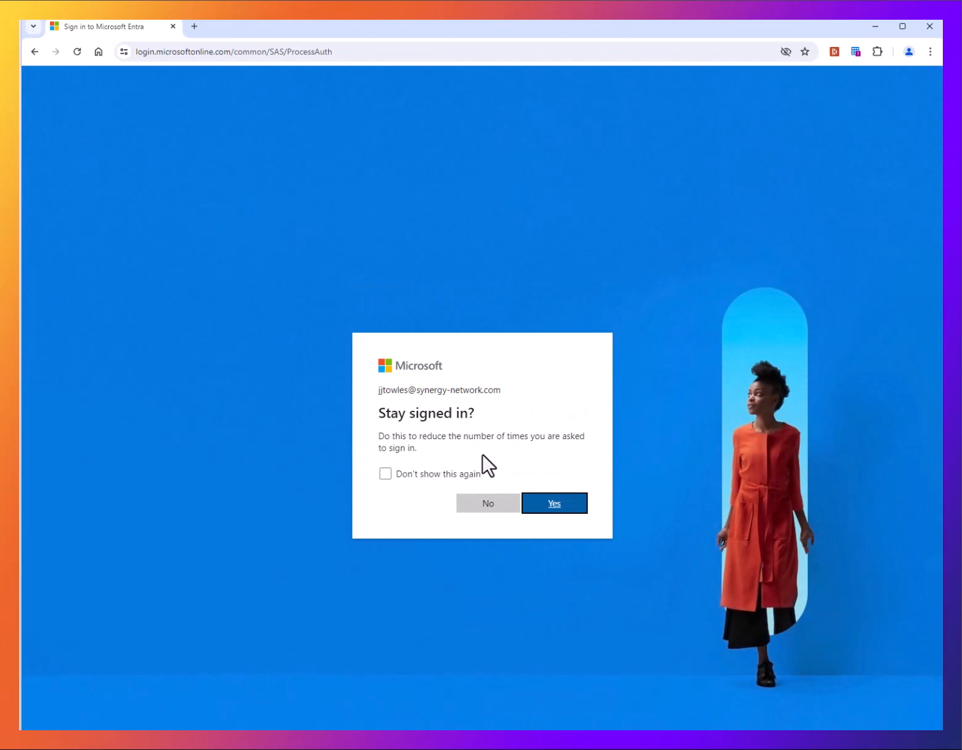
{"action": "left_click", "coordinate": [553, 503]}
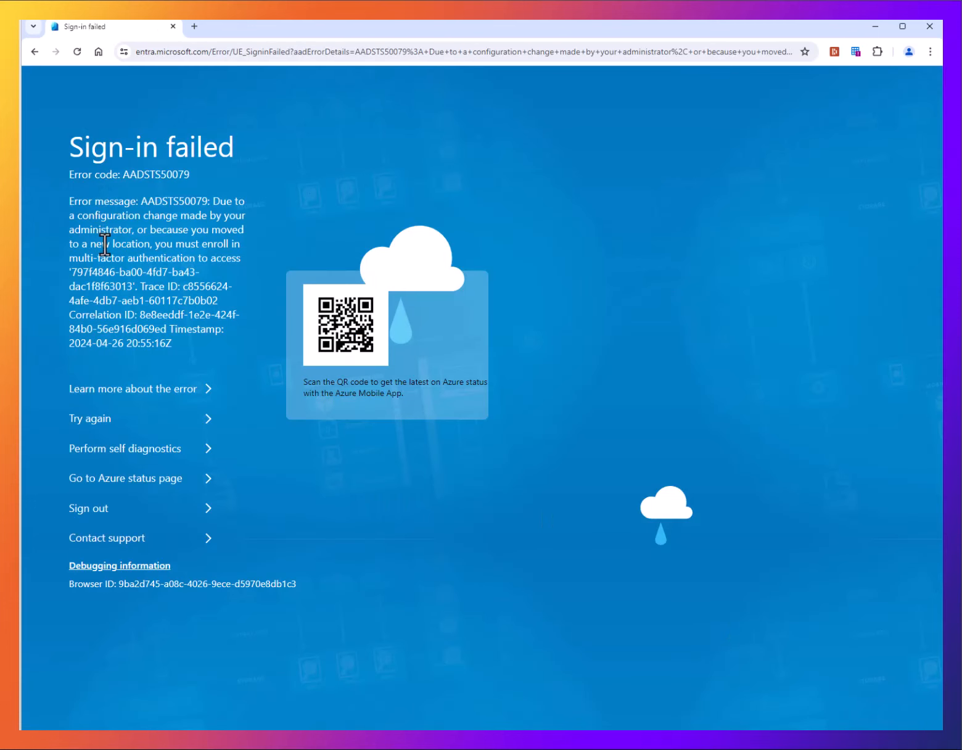
Step: Highlight the MFA-required error text, then sign out to retry with a passkey
{"action": "left_click_drag", "start_coordinate": [99, 258], "coordinate": [240, 258]}
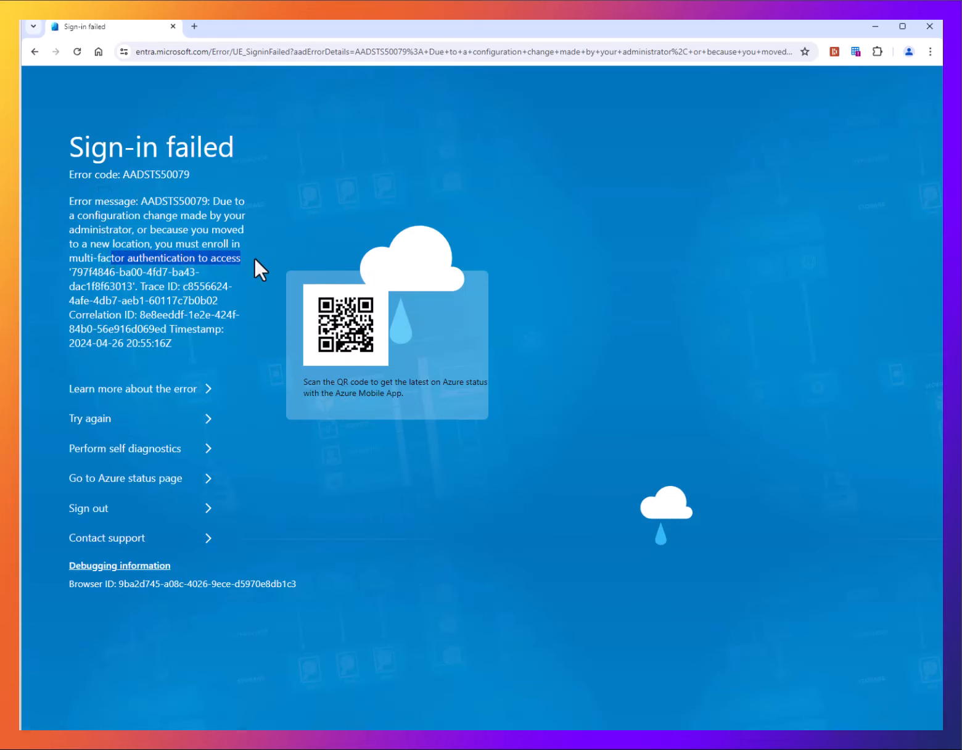
{"action": "left_click_drag", "start_coordinate": [258, 257], "coordinate": [228, 302]}
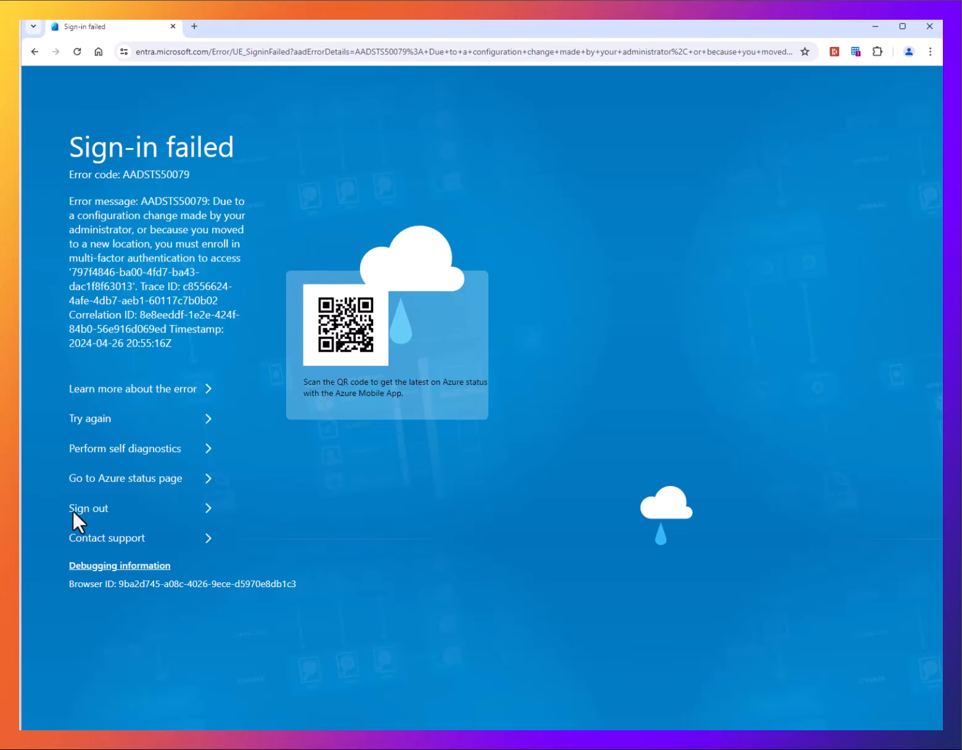
{"action": "left_click", "coordinate": [88, 508]}
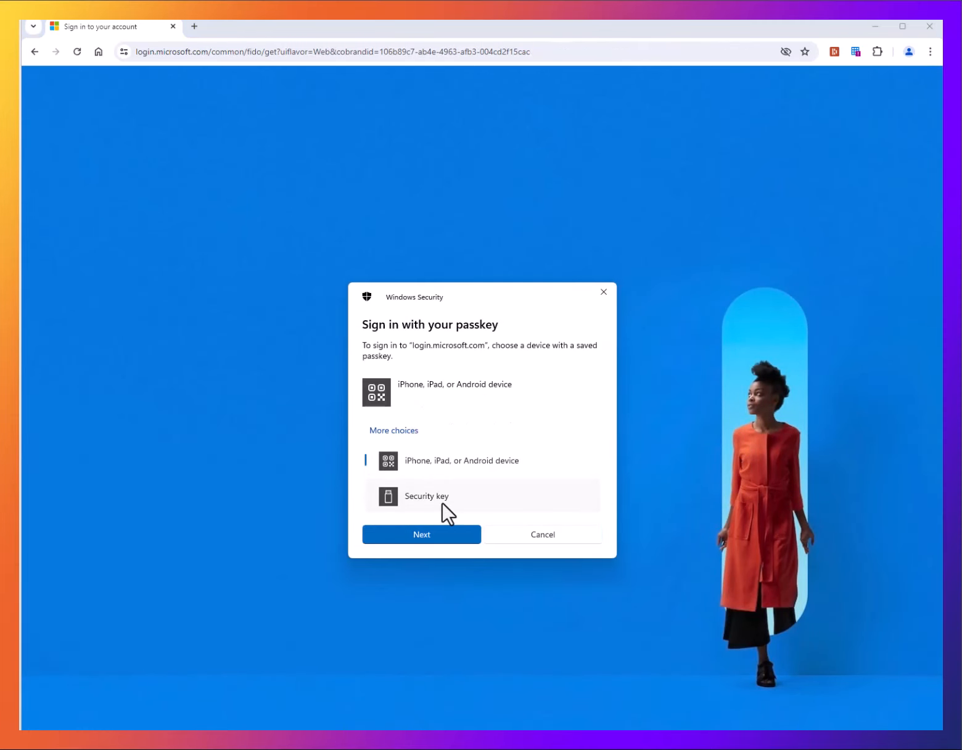
Step: Authenticate with the security key and its PIN, then answer No to Stay signed in
{"action": "left_click", "coordinate": [421, 534]}
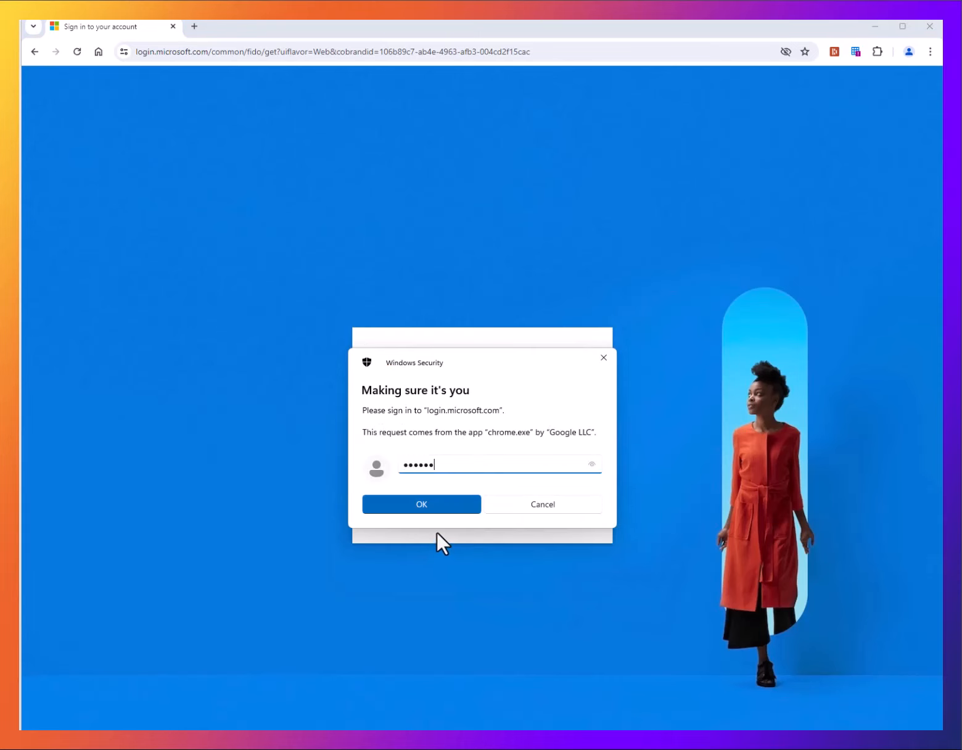
{"action": "left_click", "coordinate": [421, 504]}
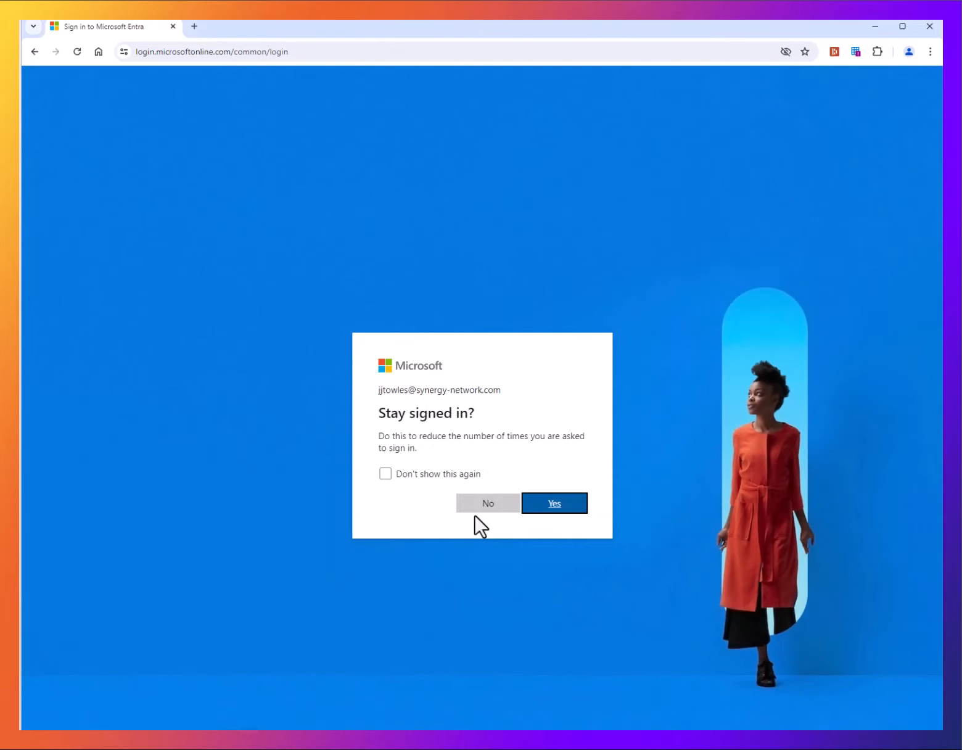
{"action": "left_click", "coordinate": [553, 502]}
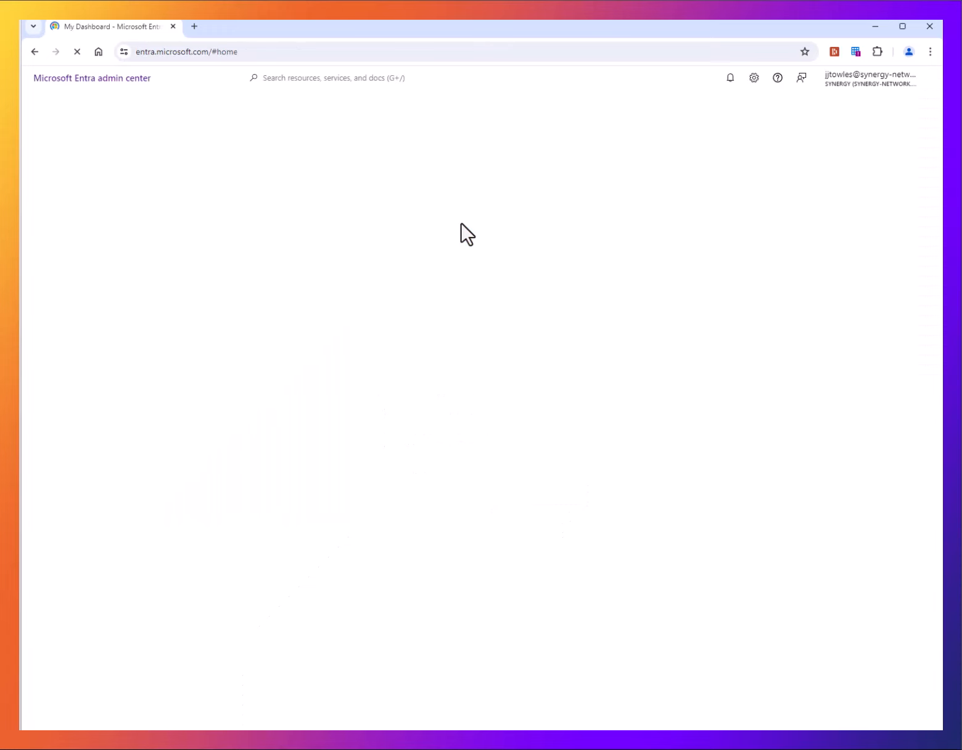